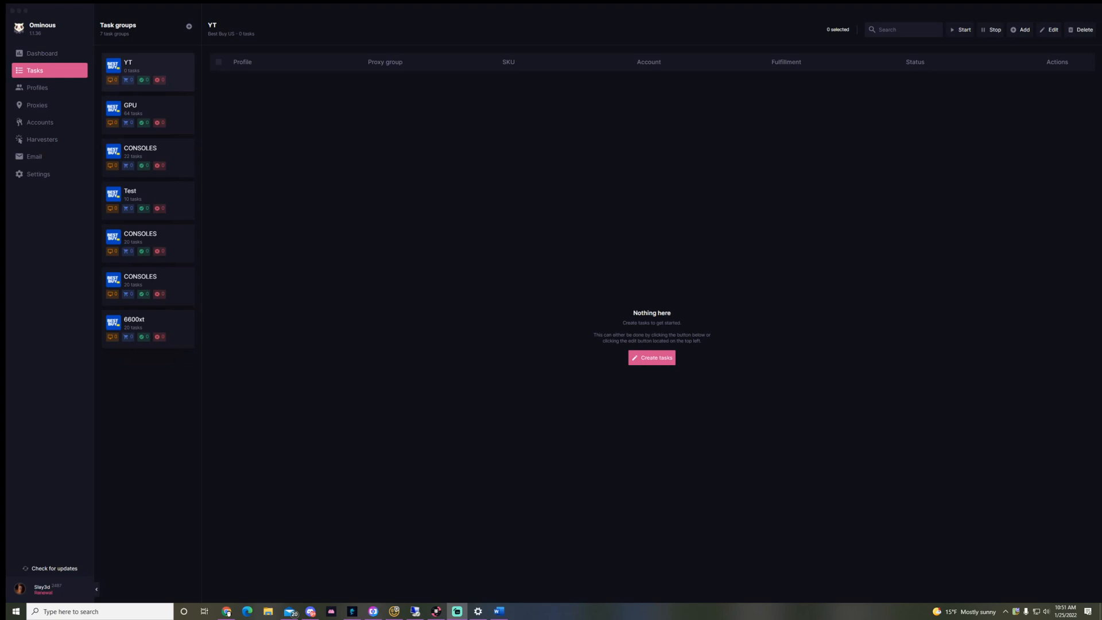
mouse_move(34, 156)
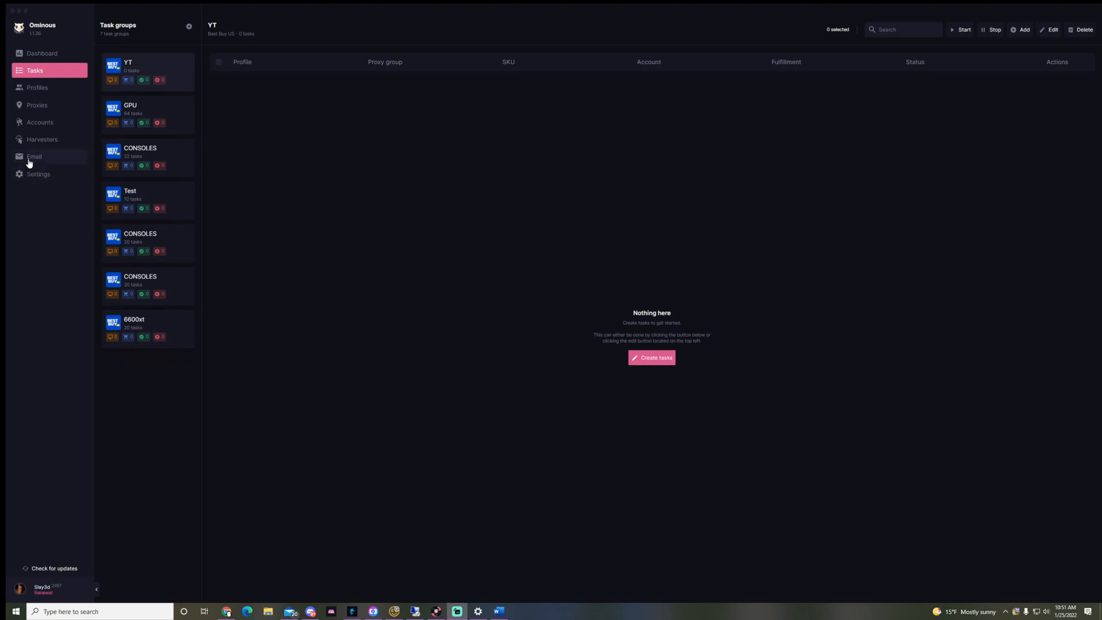
Step: Open the Email page, which lists the one connected IMAP account
left_click(34, 156)
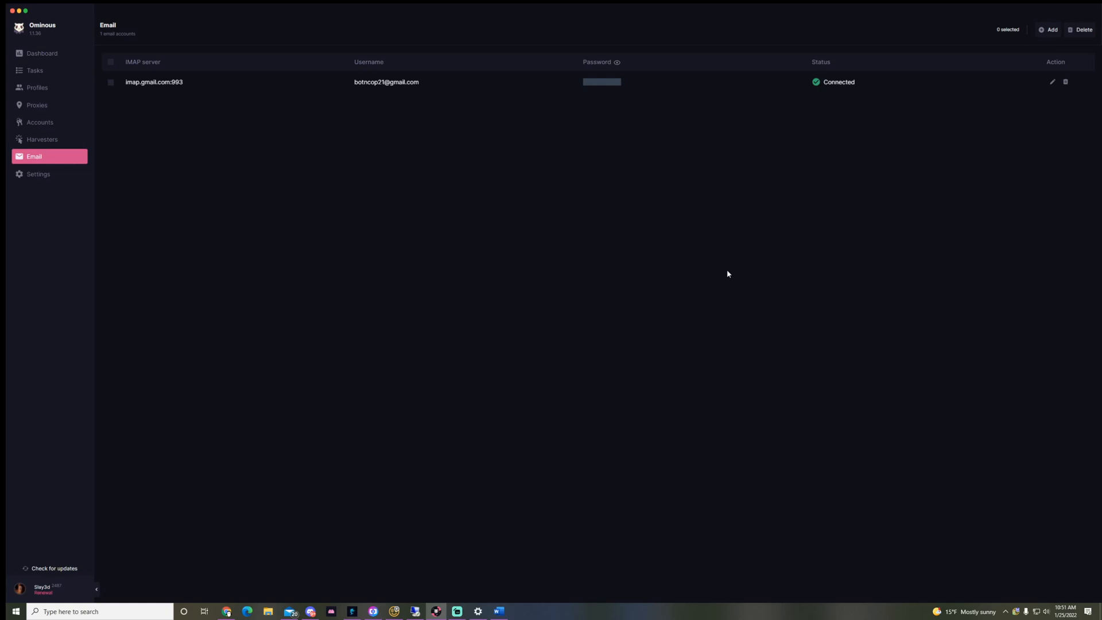
mouse_move(469, 358)
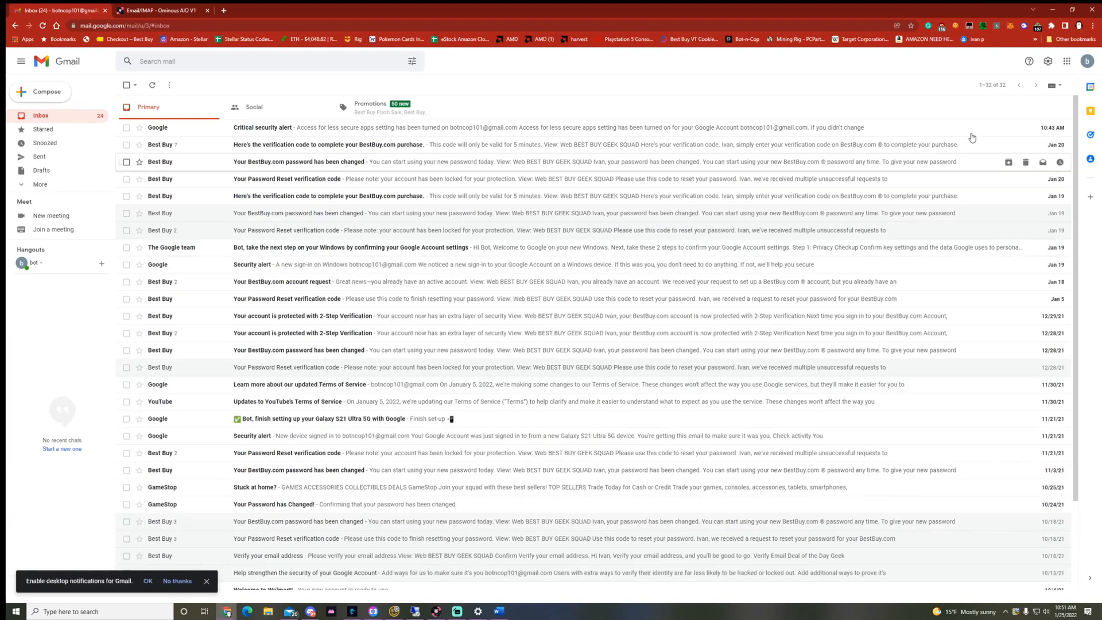
mouse_move(1014, 76)
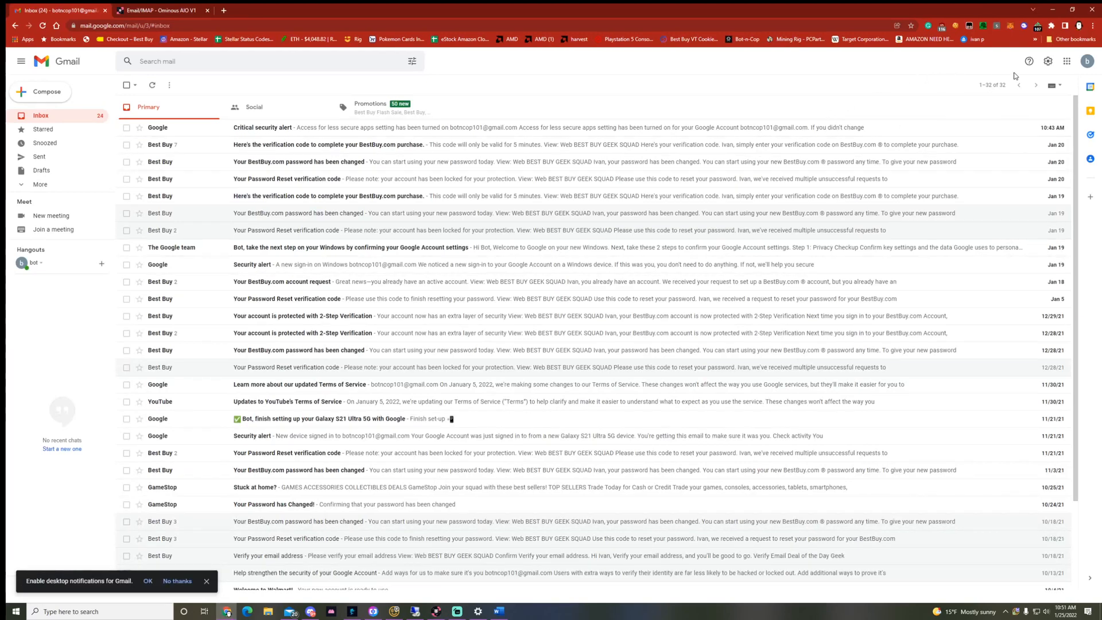
Step: Enable IMAP under Gmail's Forwarding and POP/IMAP settings and save the change
left_click(1047, 62)
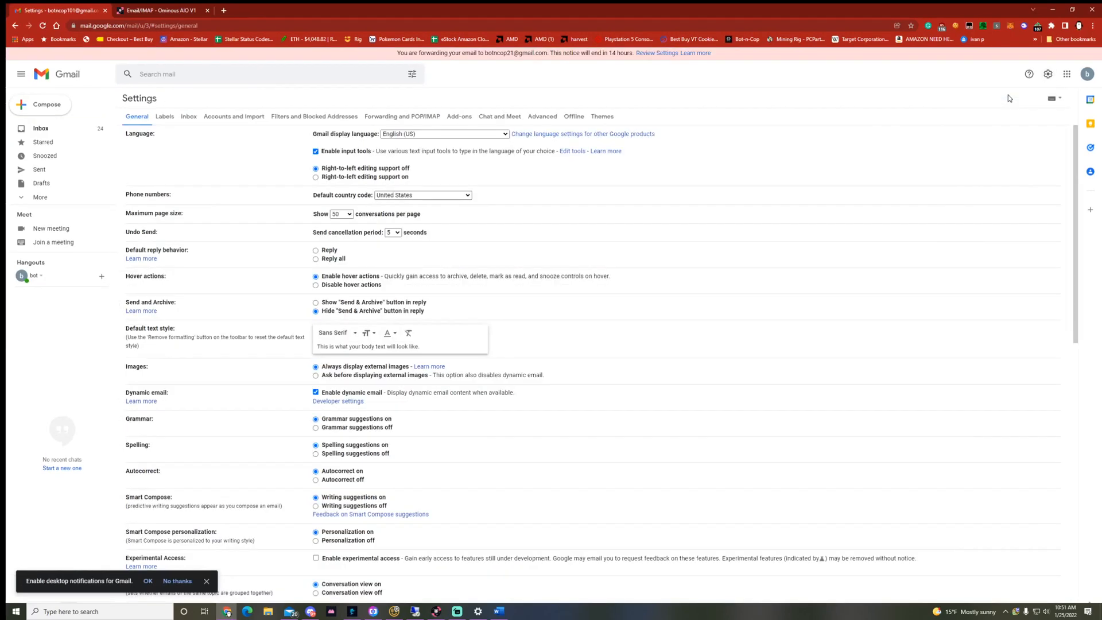
left_click(402, 116)
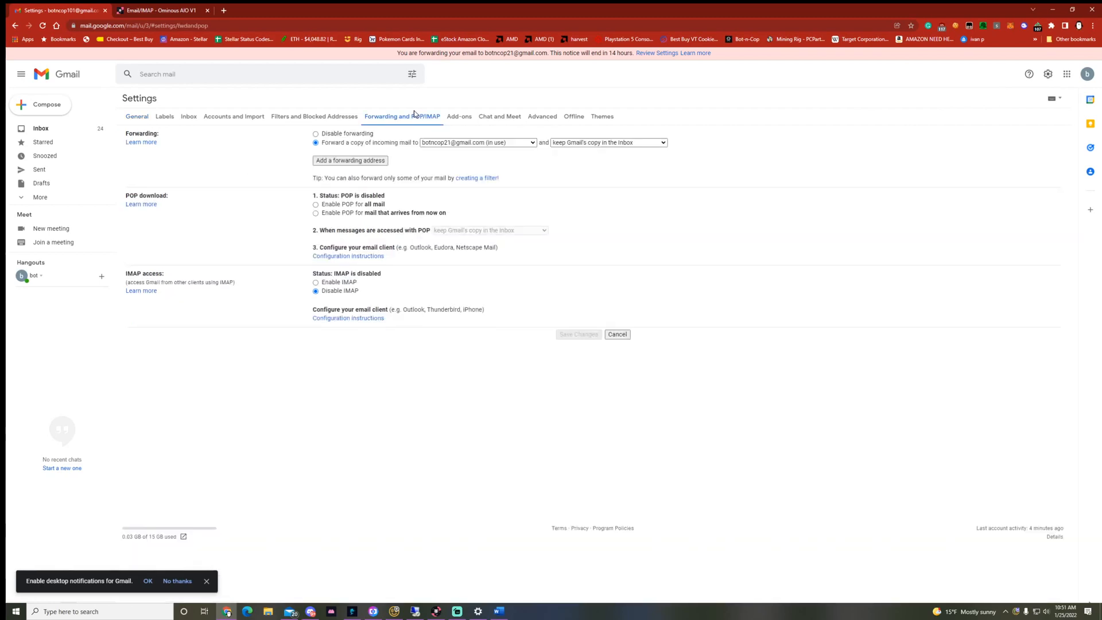
mouse_move(498, 168)
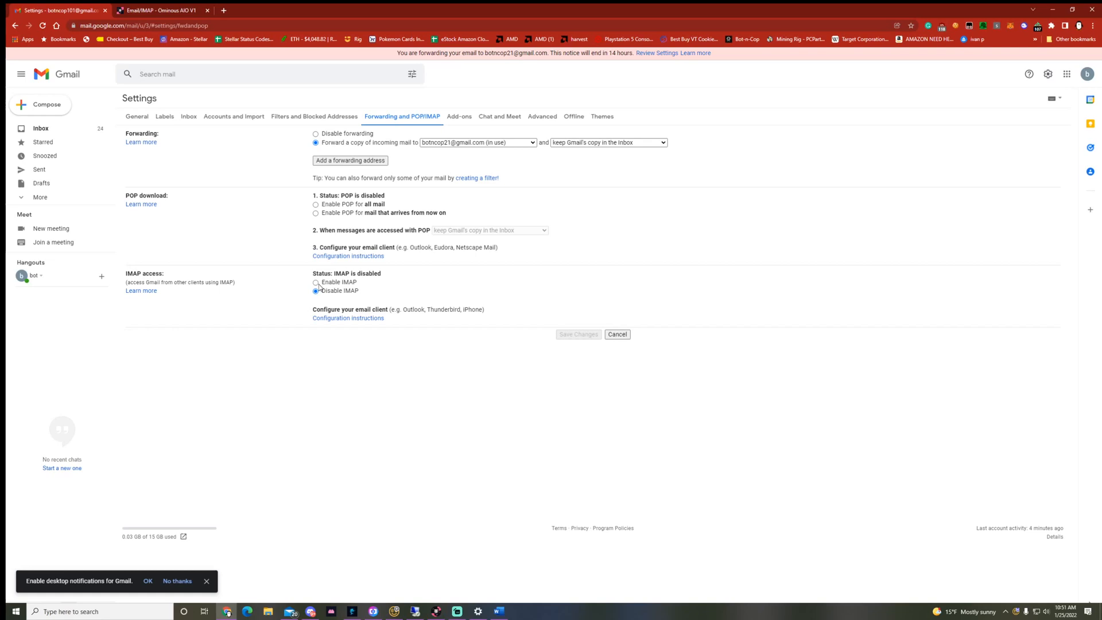
left_click(316, 282)
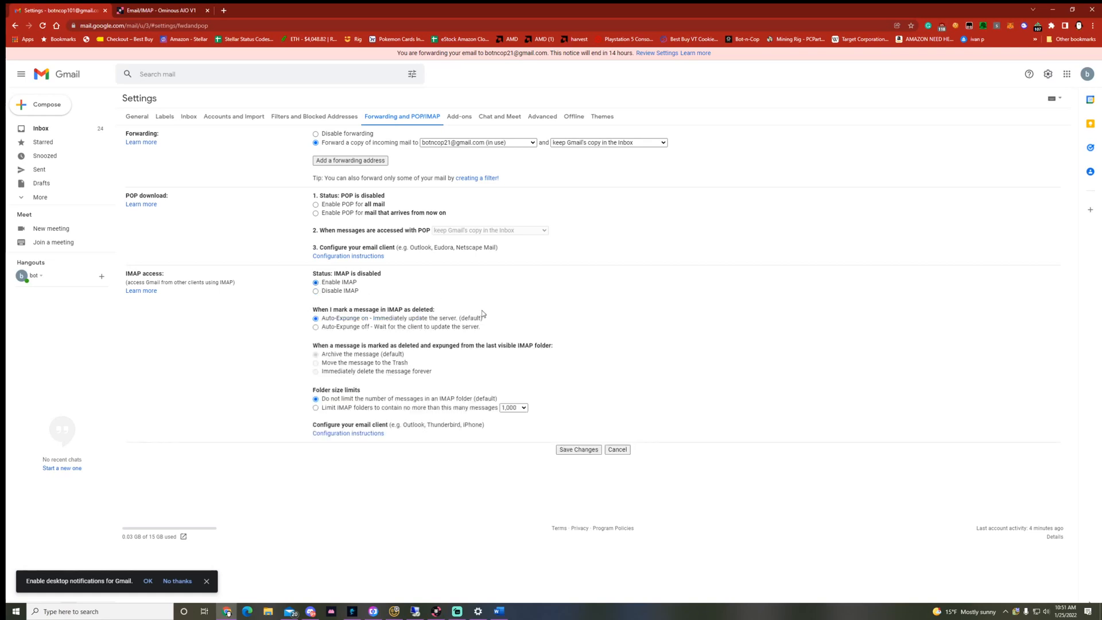
left_click(578, 449)
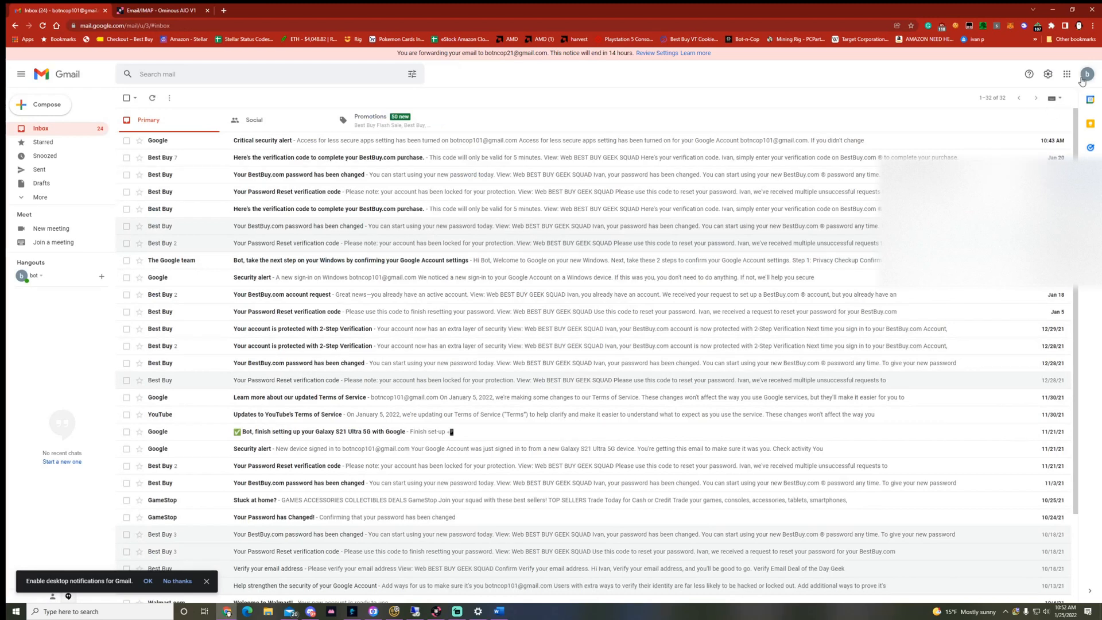
Step: Turn on Less secure app access from the Google Account Security page
left_click(1086, 73)
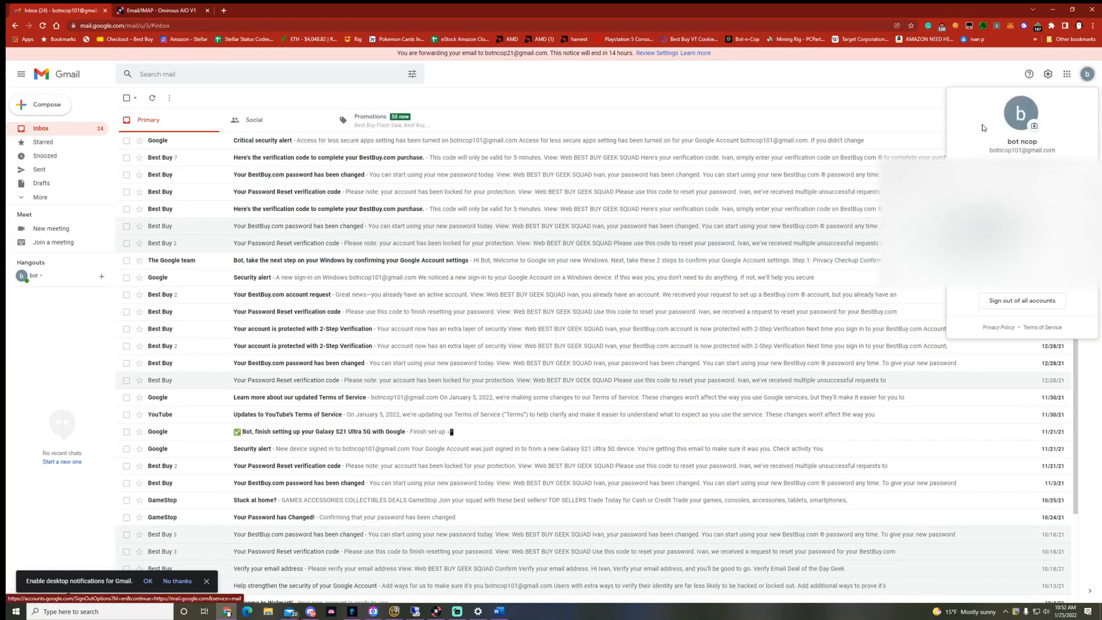
left_click(1021, 113)
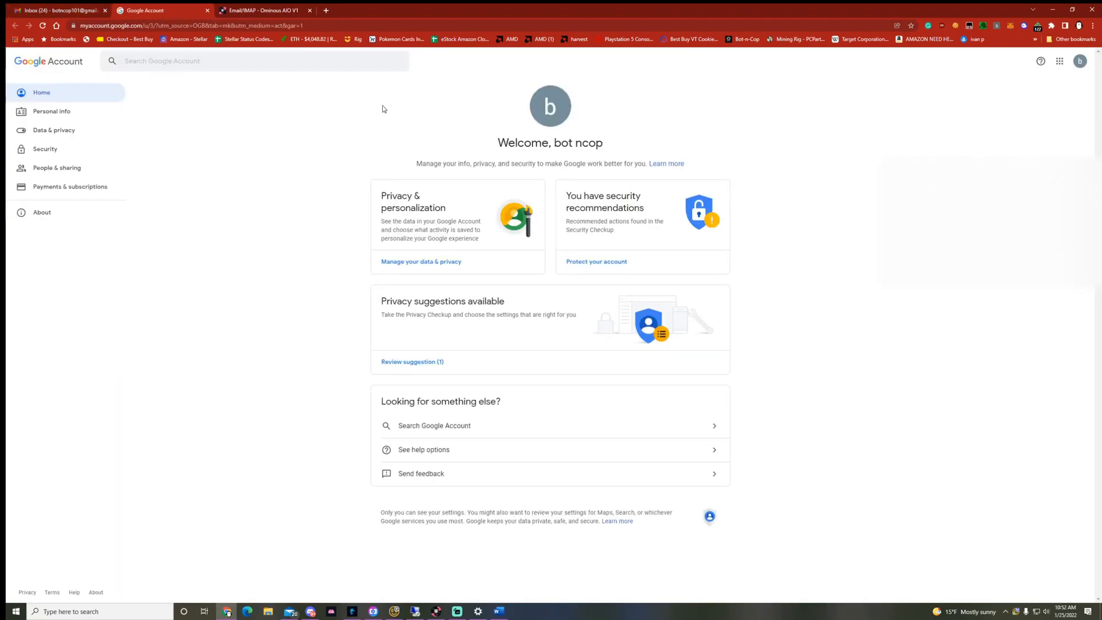
mouse_move(229, 256)
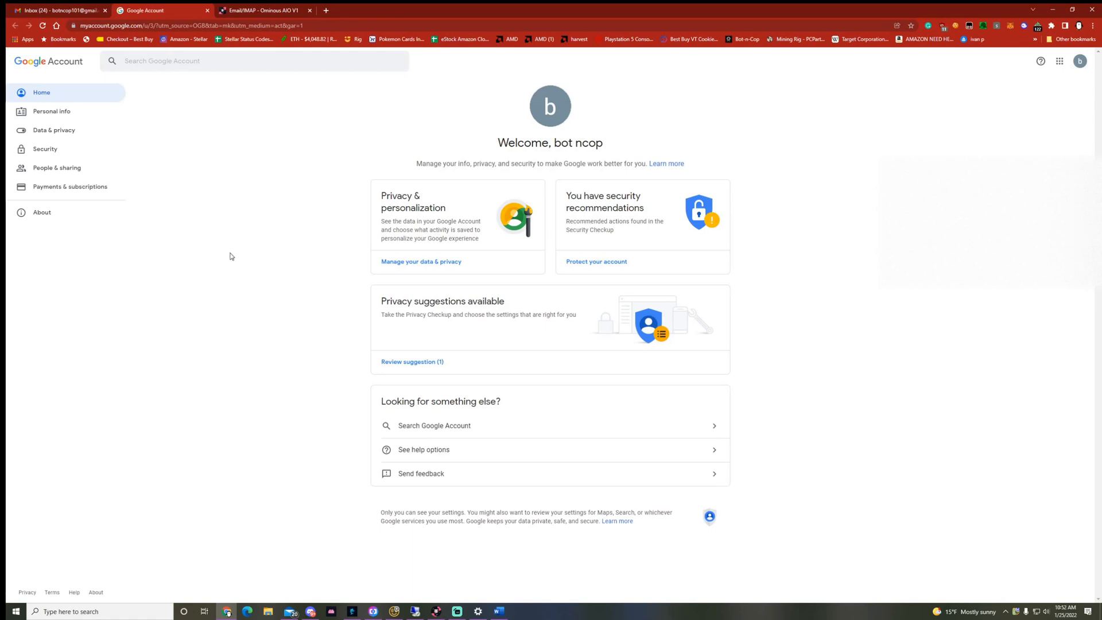
mouse_move(45, 148)
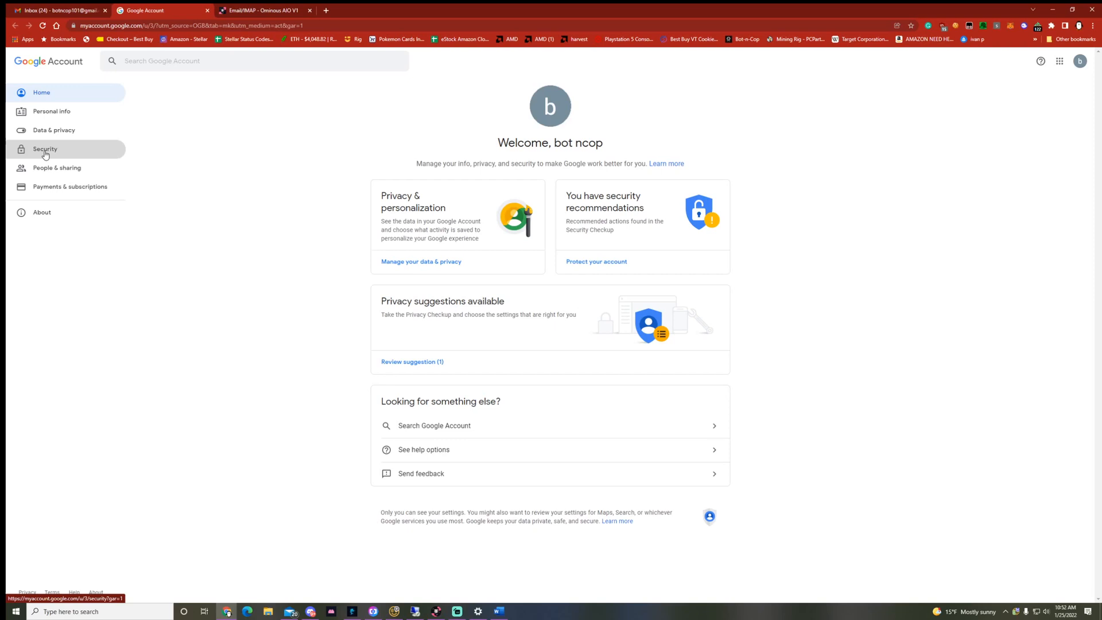
left_click(44, 148)
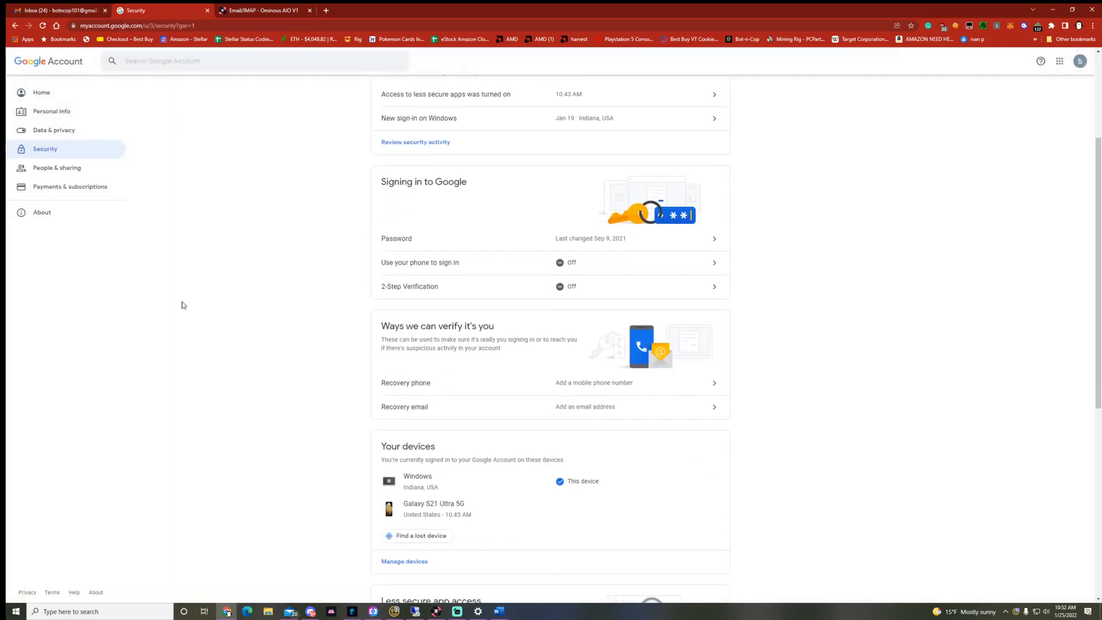
mouse_move(448, 296)
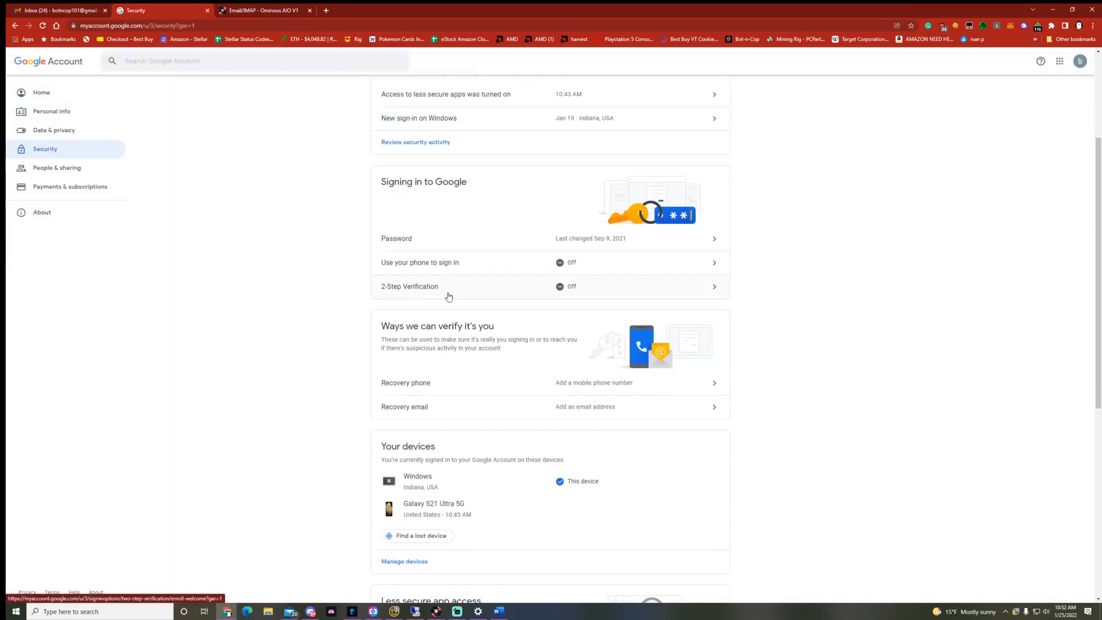
mouse_move(446, 318)
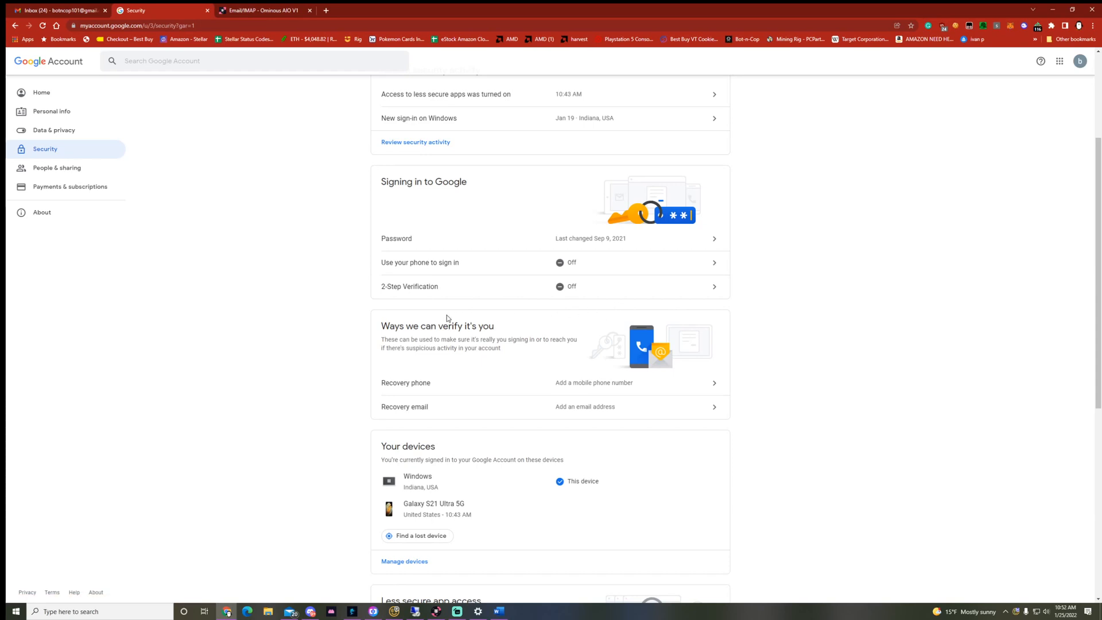
mouse_move(580, 295)
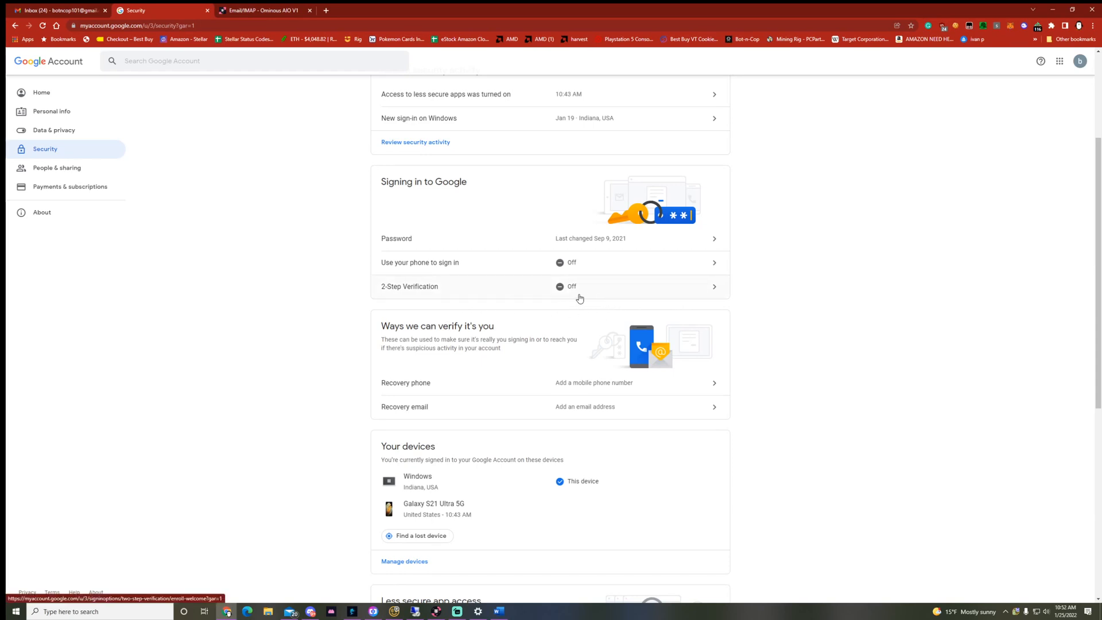
scroll("down", 3)
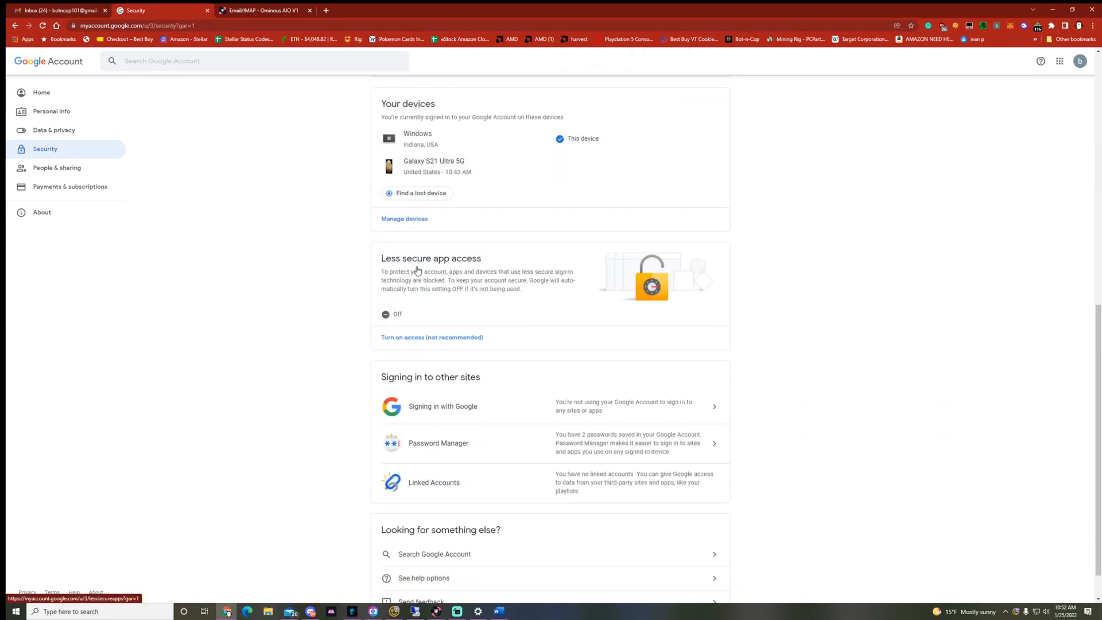
scroll("down", 3)
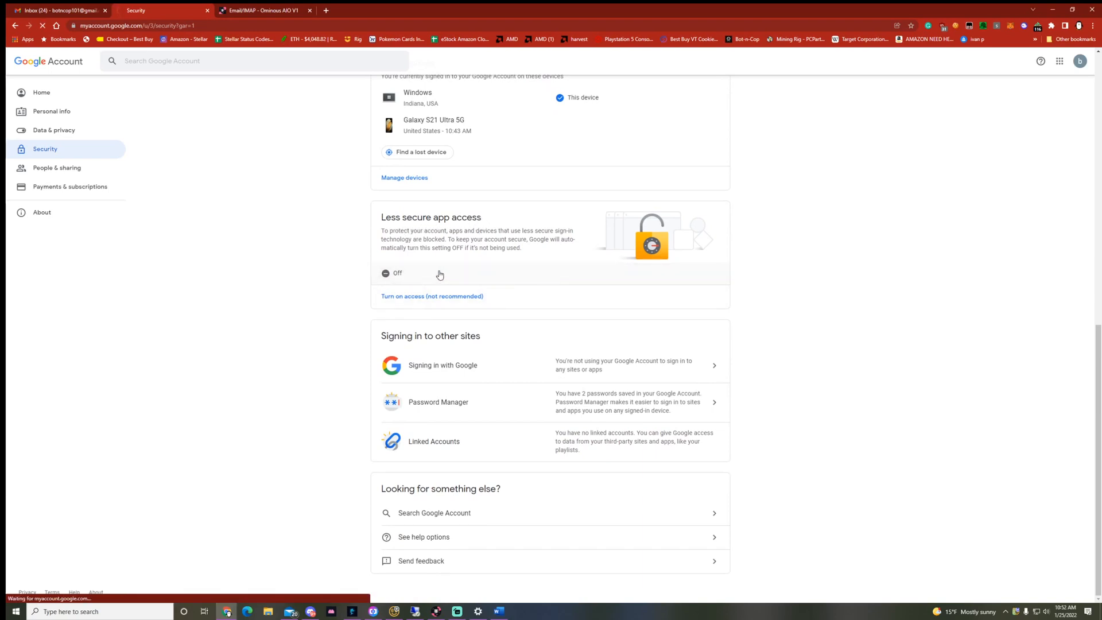
left_click(432, 297)
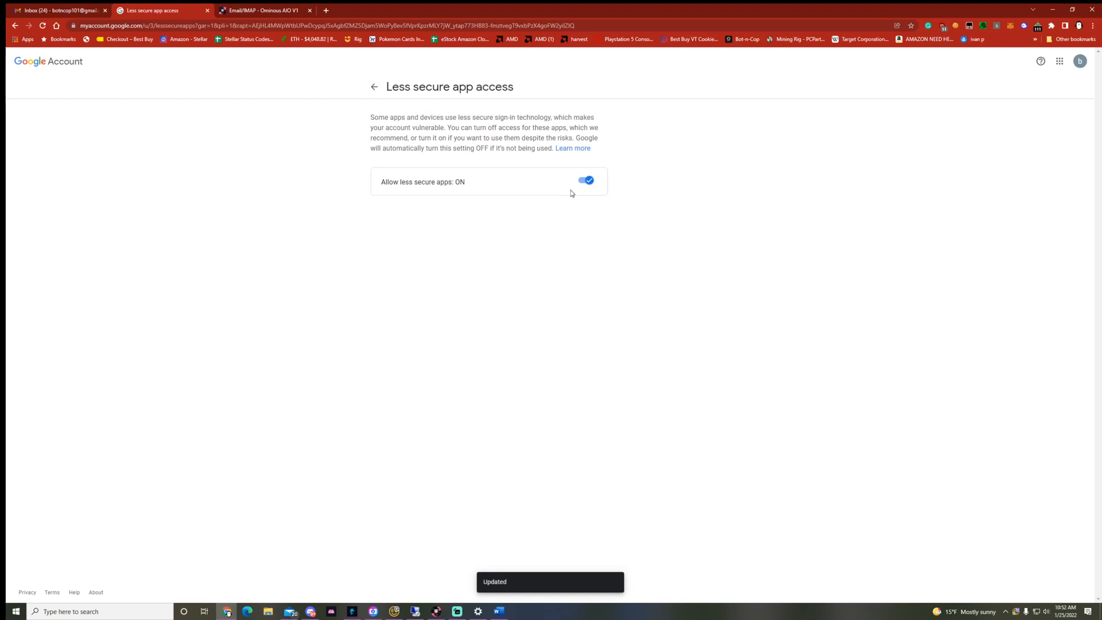
left_click(15, 26)
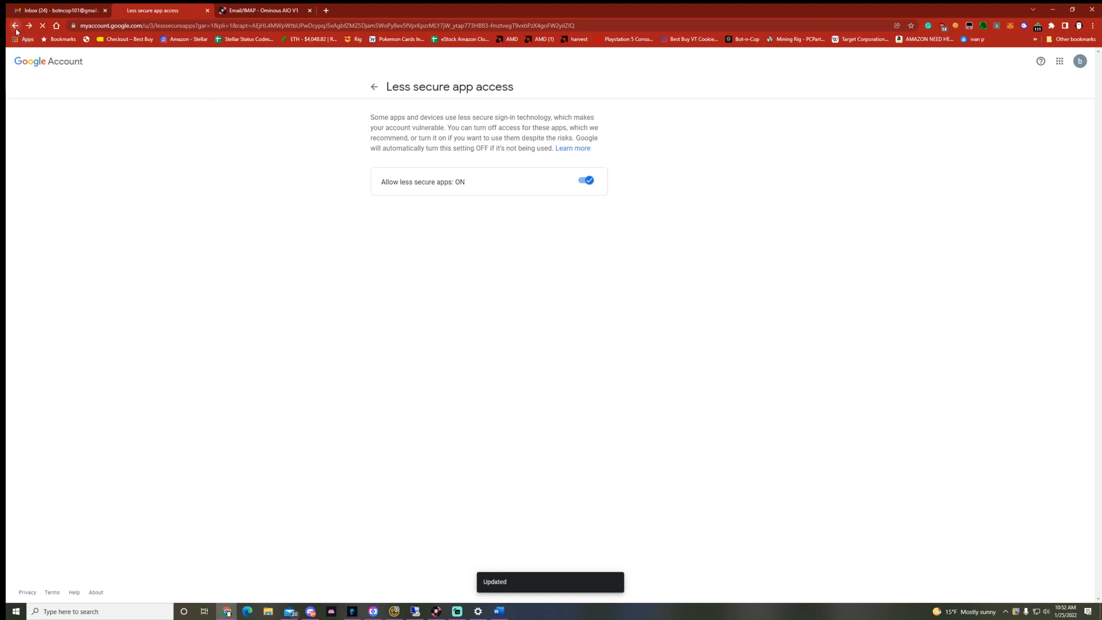
left_click(15, 25)
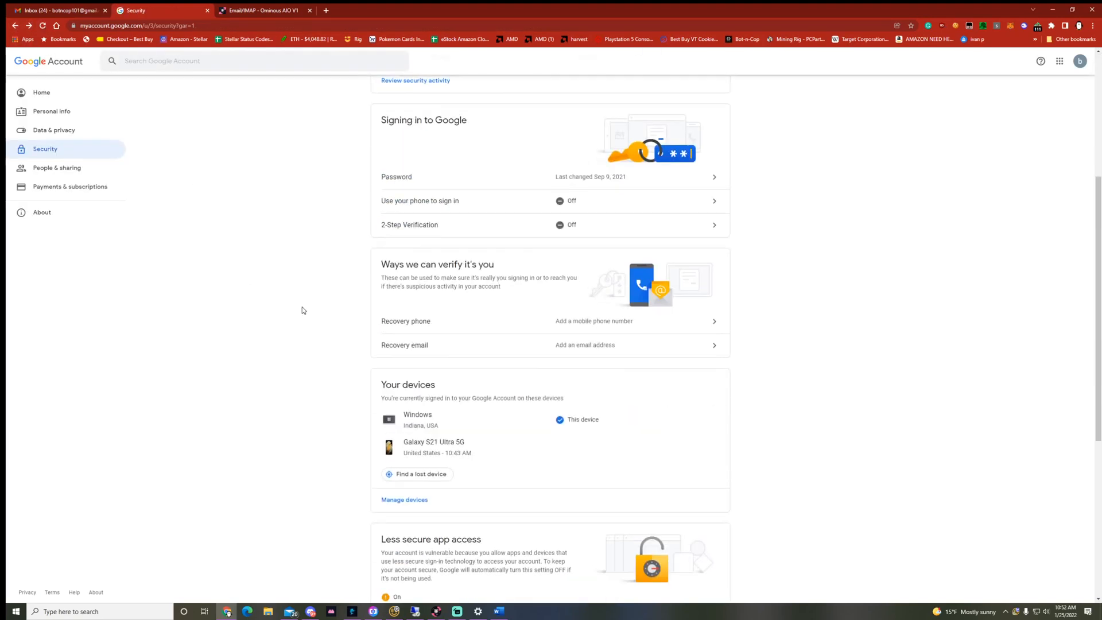
scroll("down", 3)
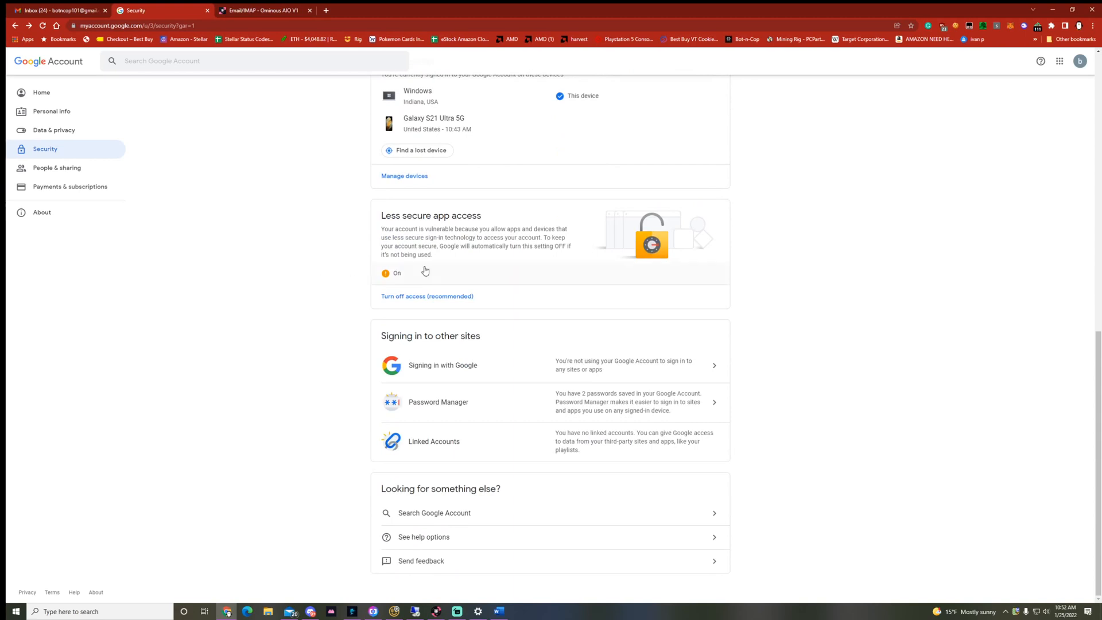
mouse_move(406, 500)
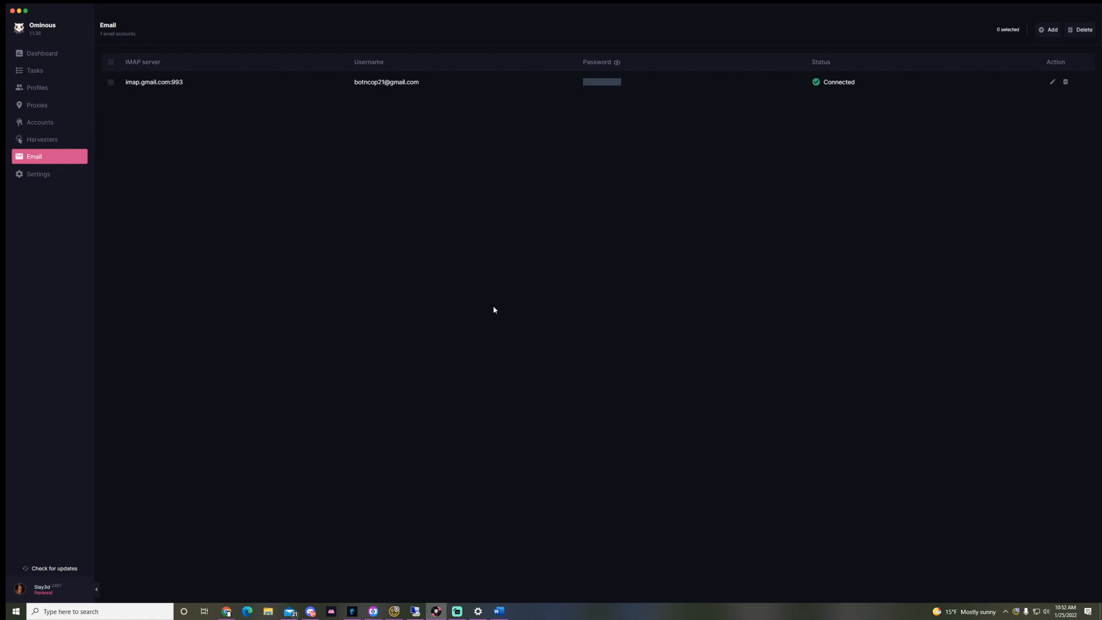
Step: Add a second Gmail IMAP email account in Ominous AIO
left_click(1050, 29)
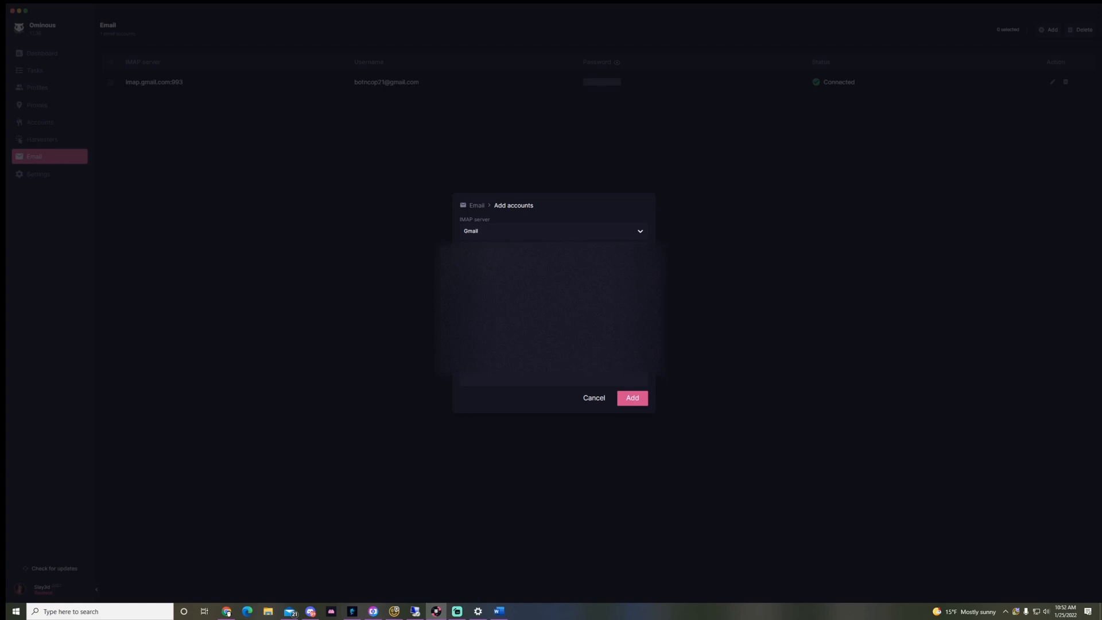
mouse_move(621, 401)
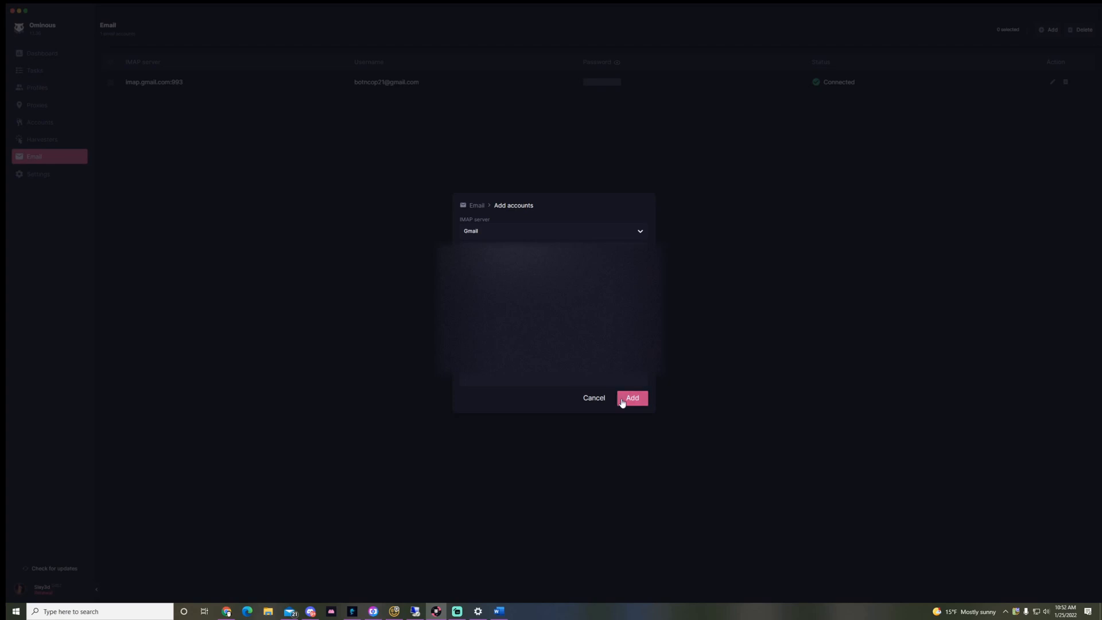
left_click(631, 398)
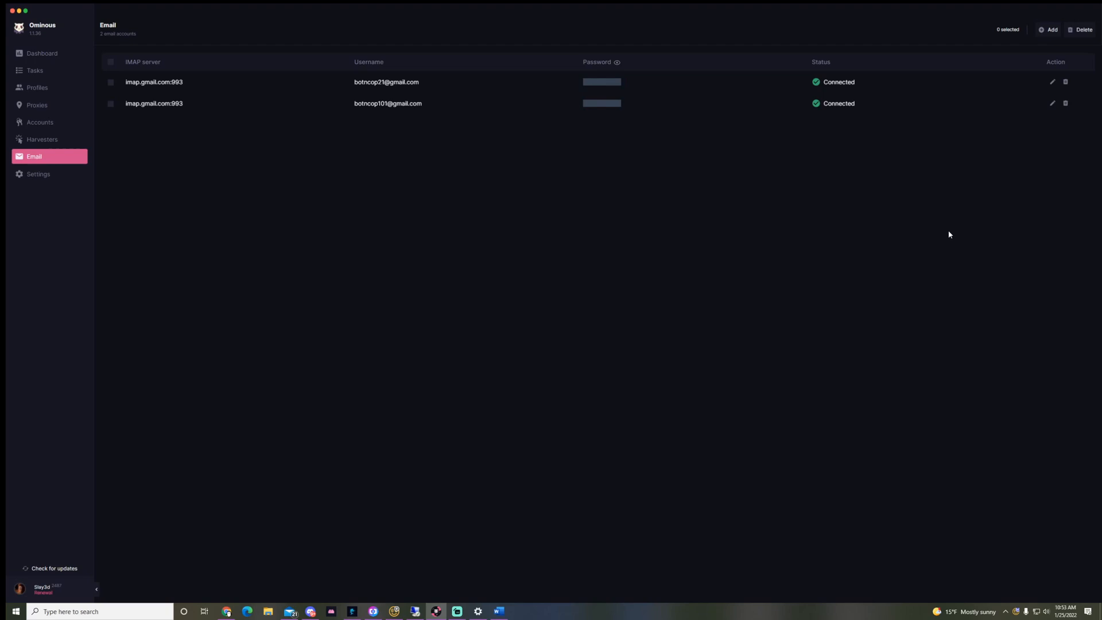
mouse_move(33, 70)
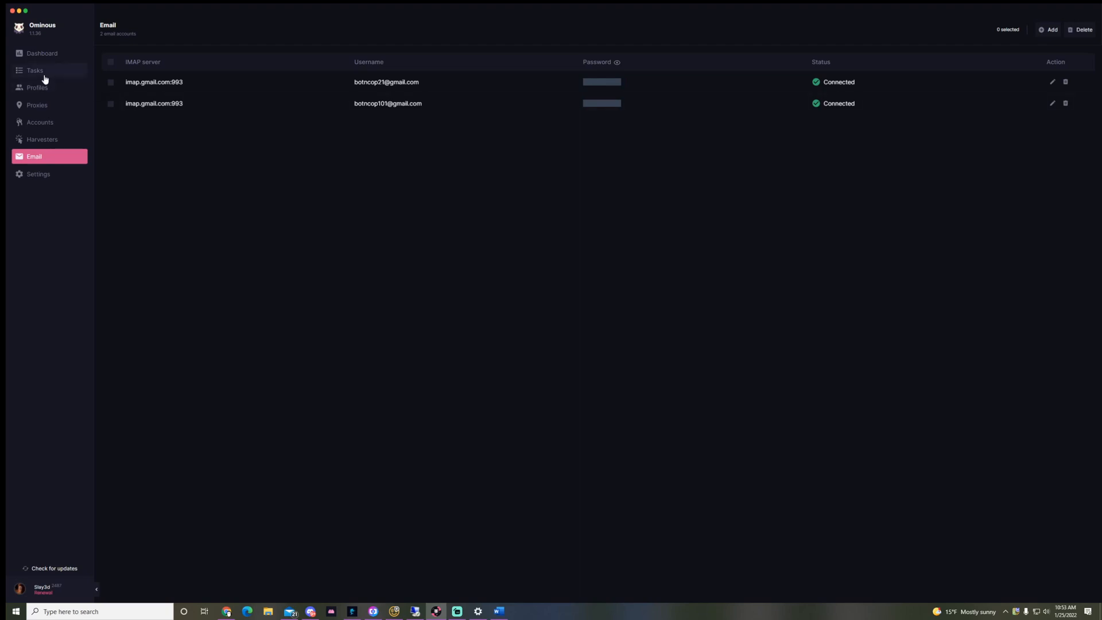
mouse_move(82, 152)
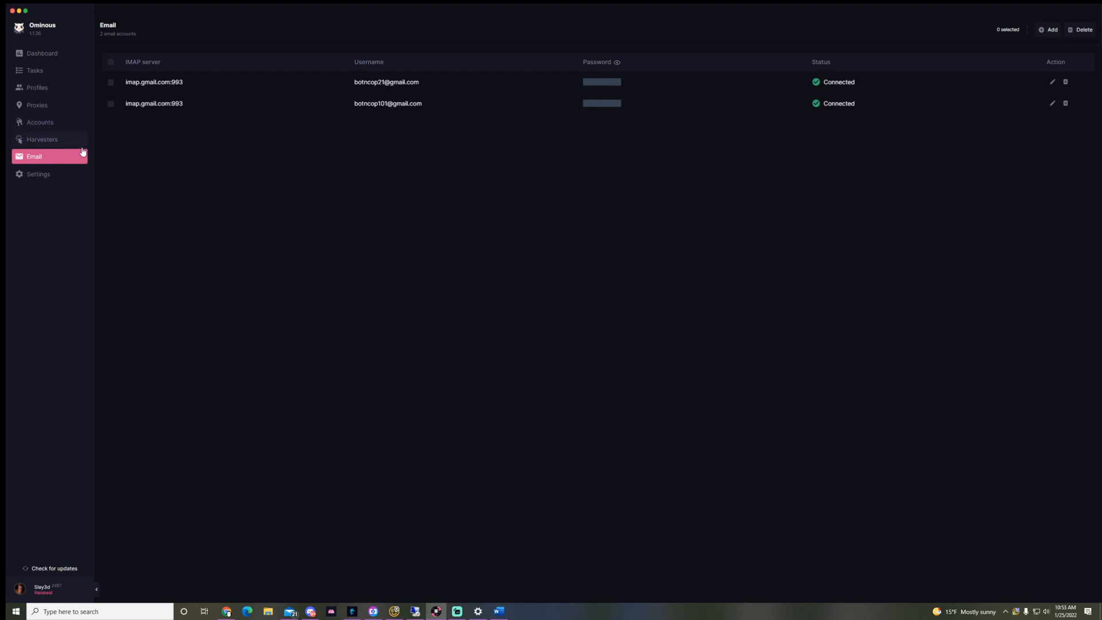
mouse_move(40, 122)
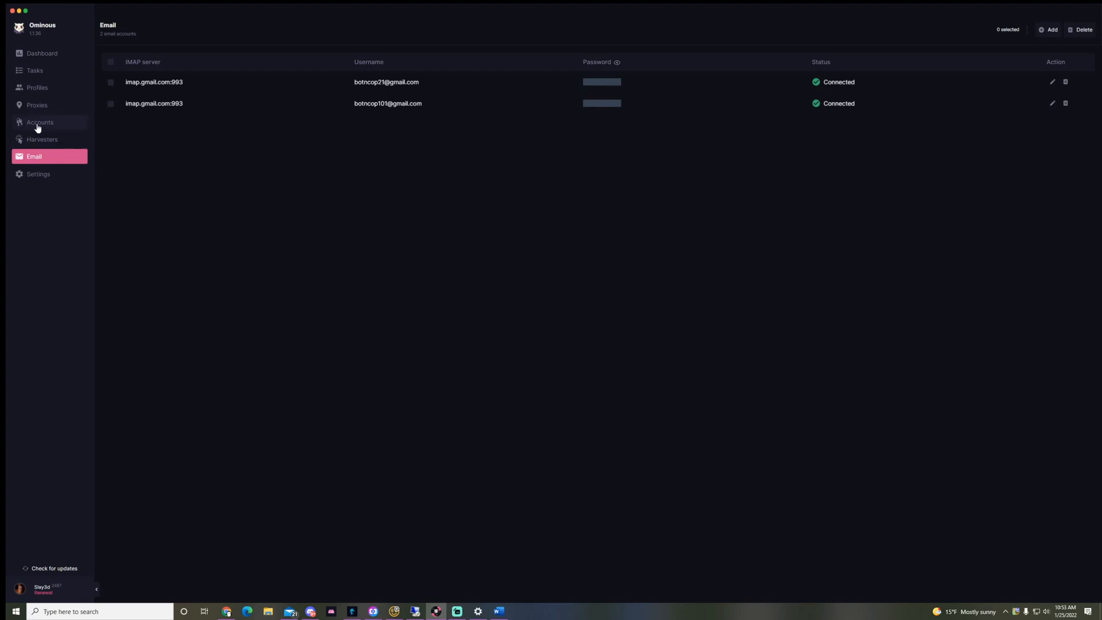
Step: Check the Email list, then view the YT BB account group holding one Best Buy account
left_click(40, 122)
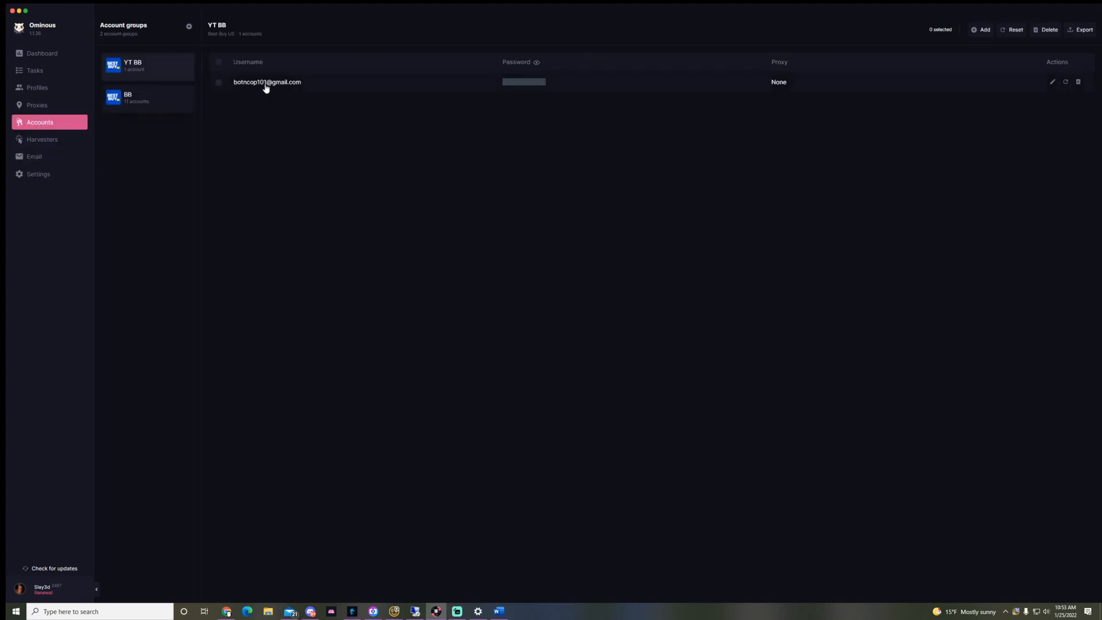
mouse_move(163, 44)
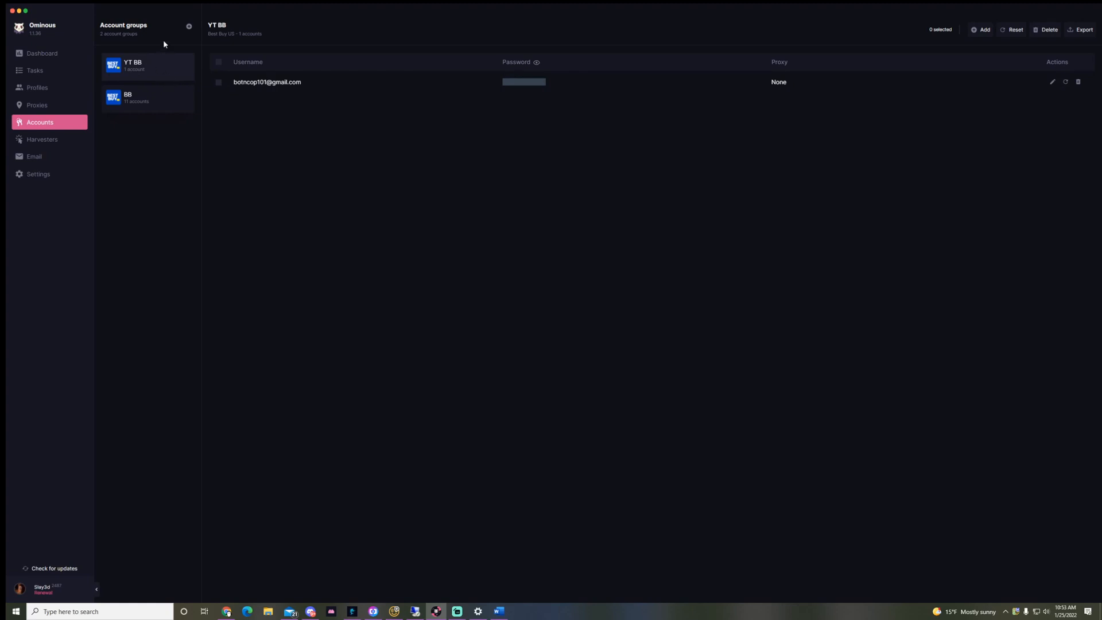
mouse_move(146, 75)
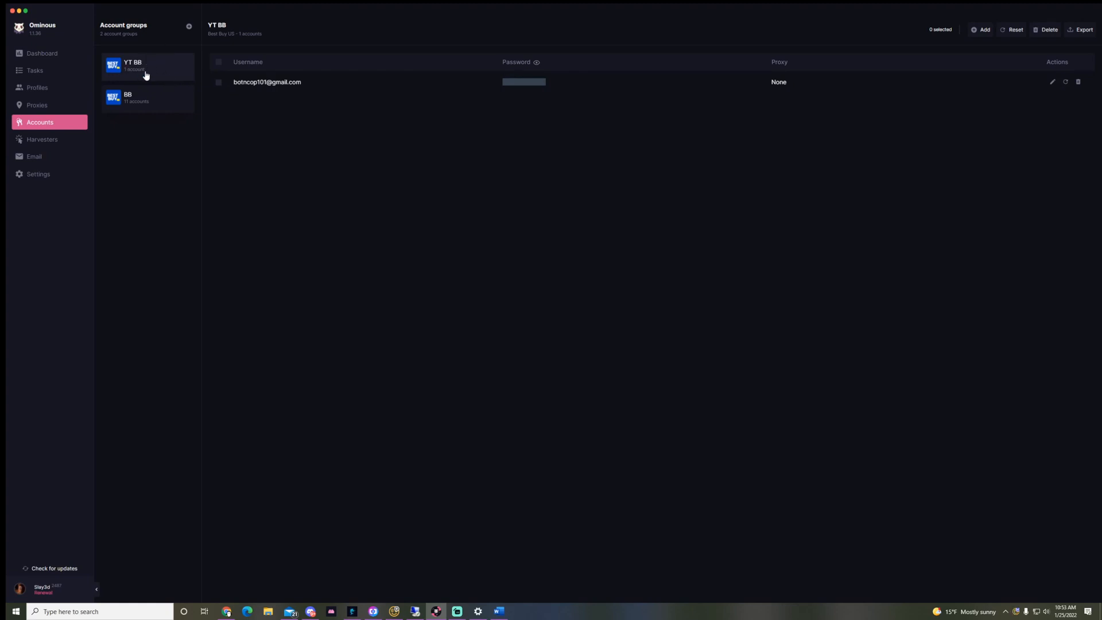
mouse_move(134, 106)
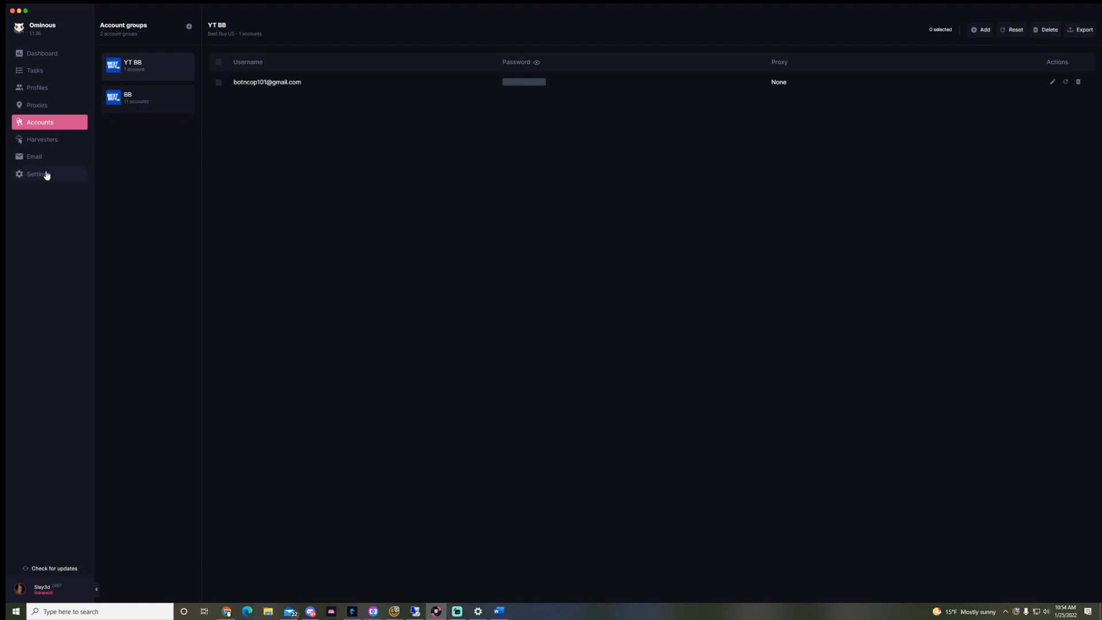
left_click(34, 156)
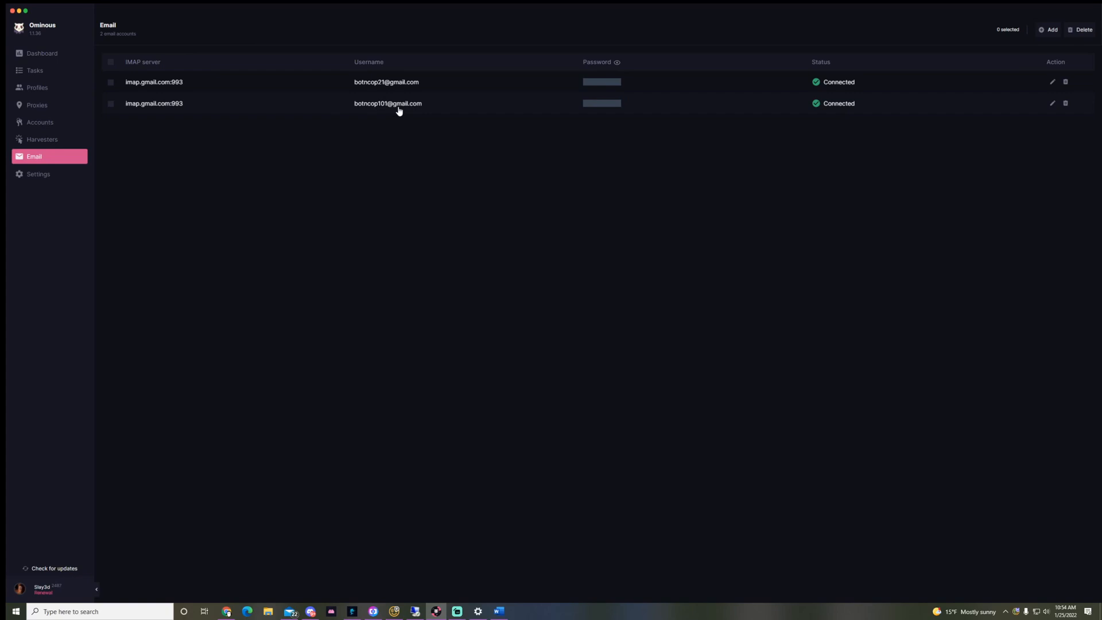
left_click(40, 122)
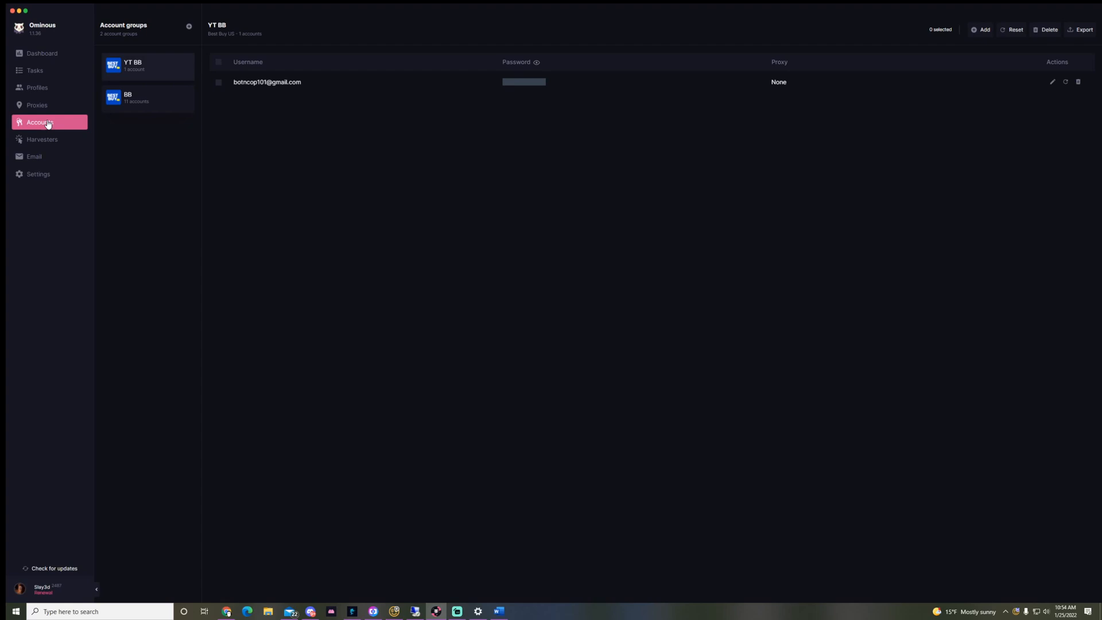
mouse_move(37, 87)
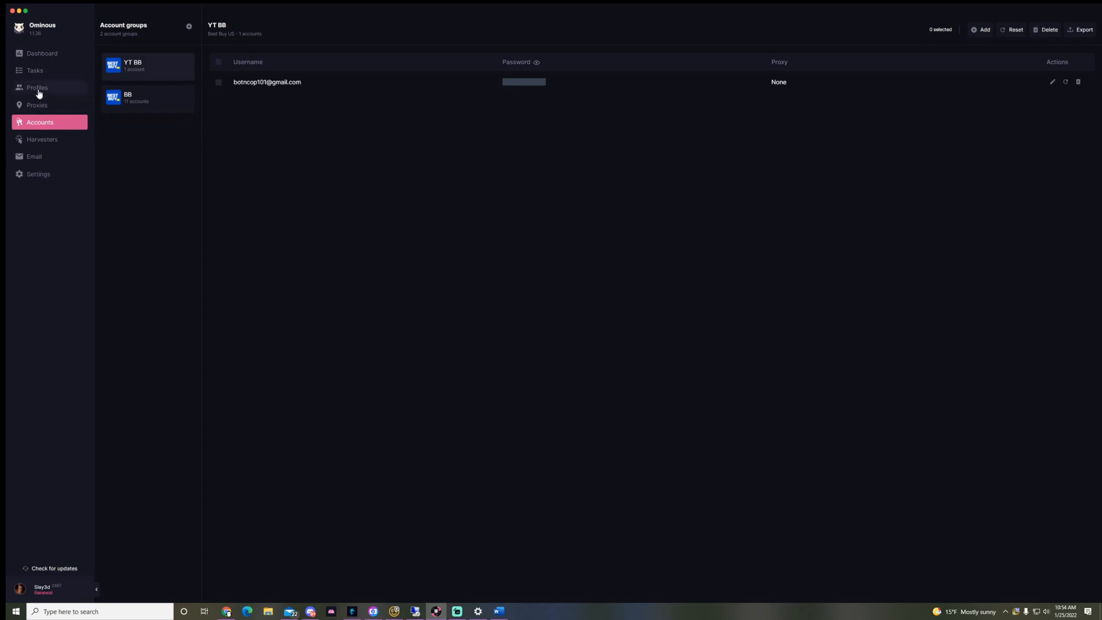
mouse_move(40, 91)
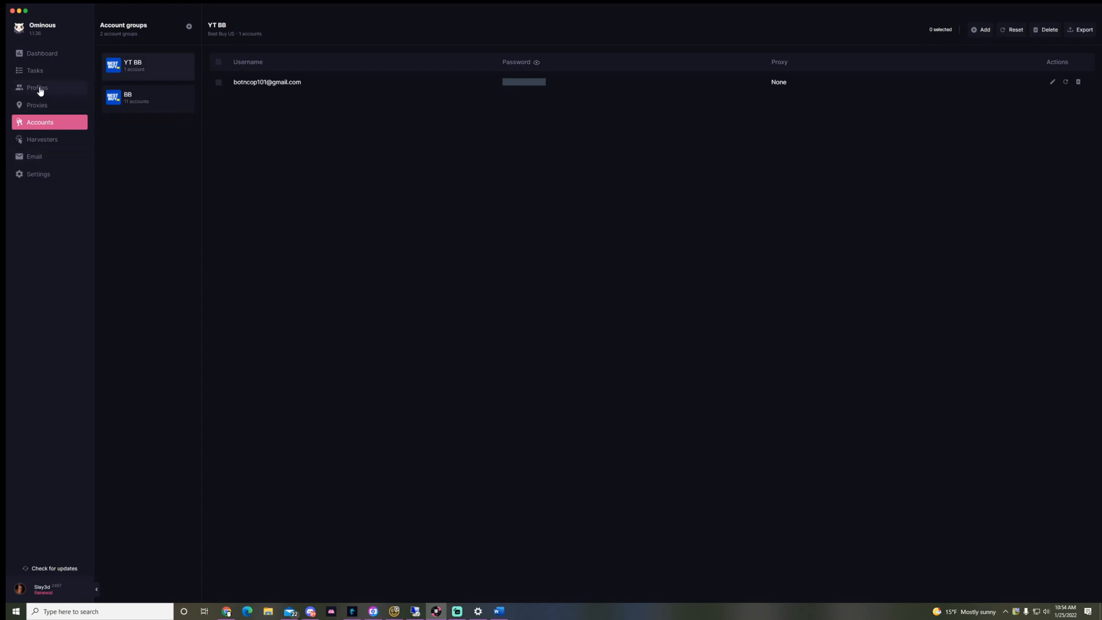
mouse_move(34, 70)
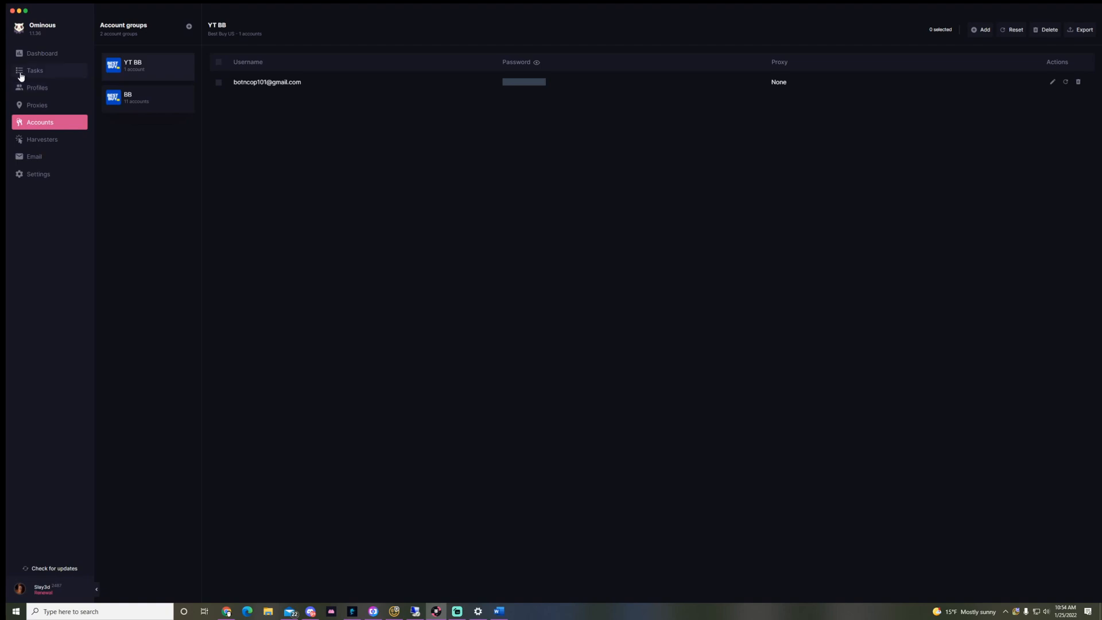
Step: Search Discord's ps5-digi channel and copy the Best Buy SKU 6430161
left_click(34, 70)
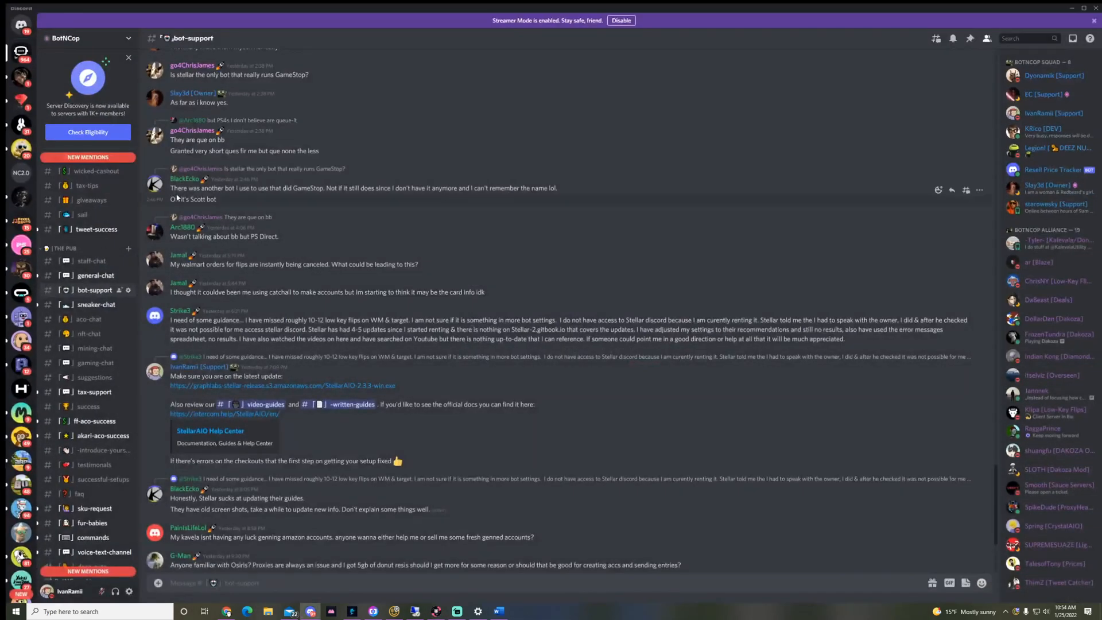
left_click(1021, 38)
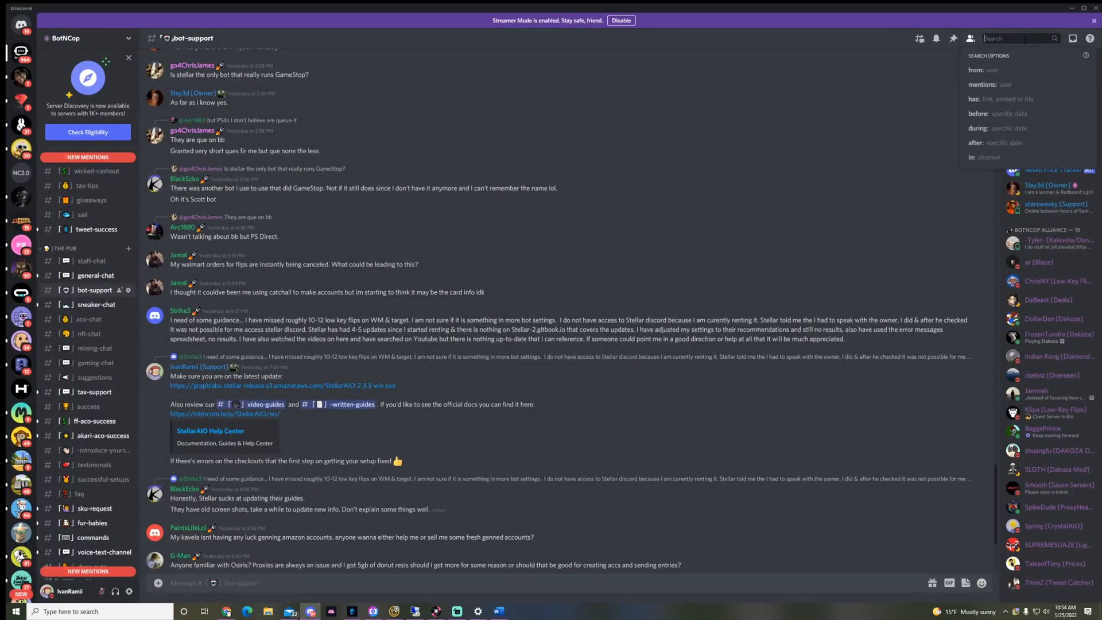
type("ps5-digi")
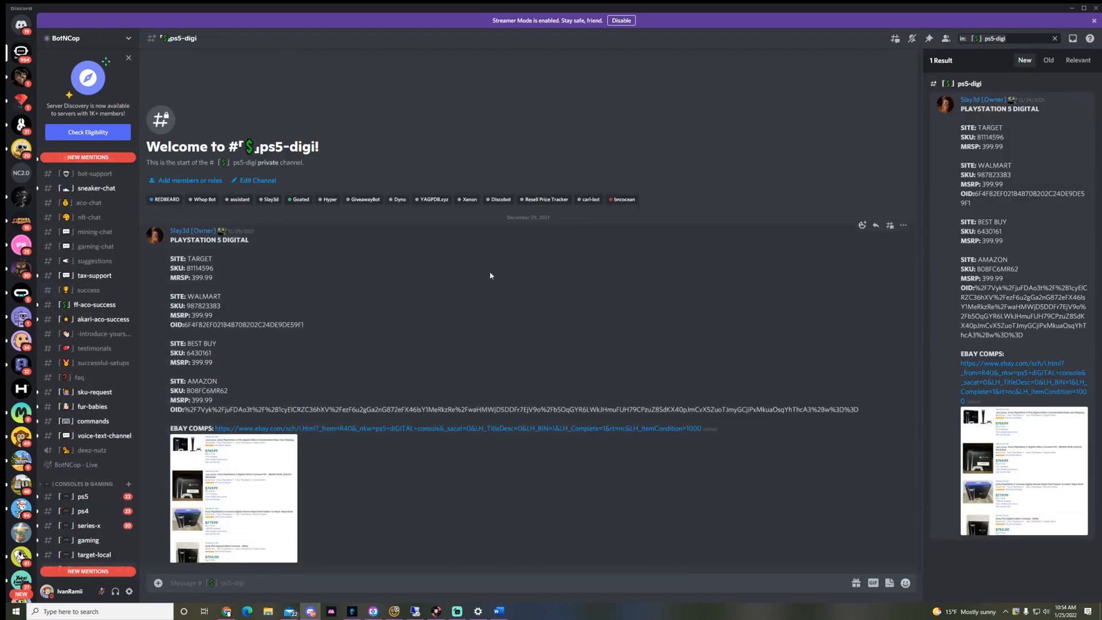
double_click(198, 353)
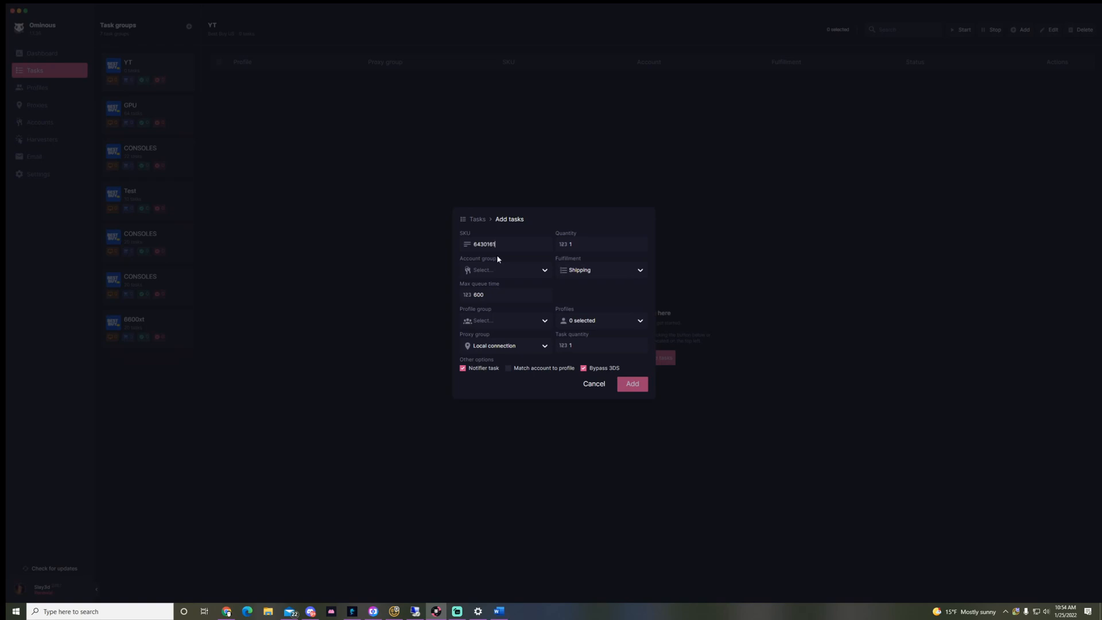
mouse_move(483, 289)
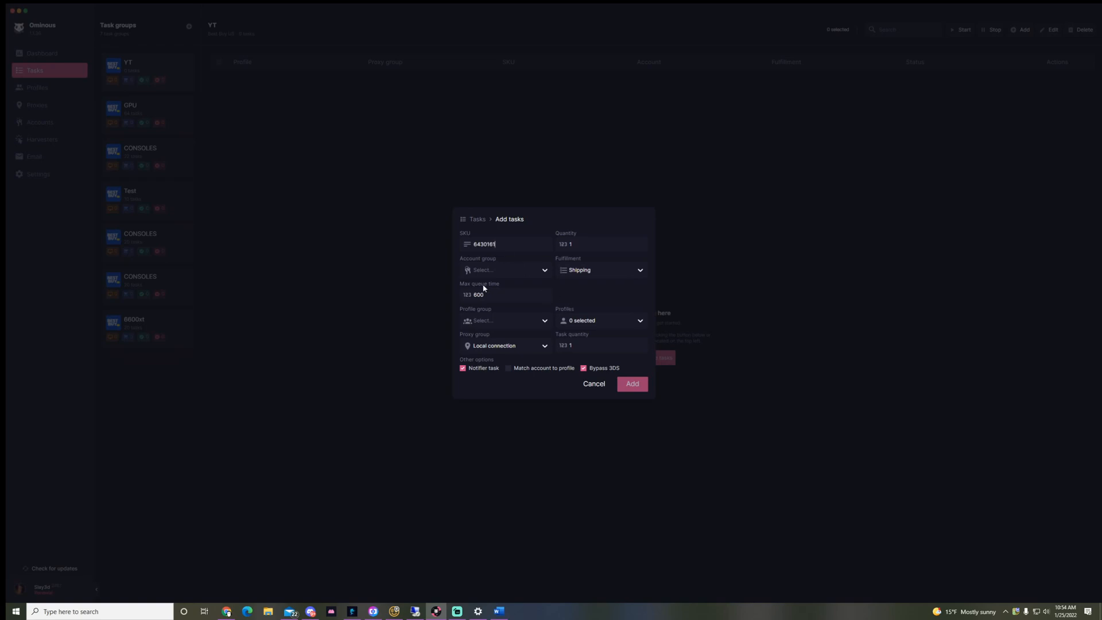
mouse_move(592, 262)
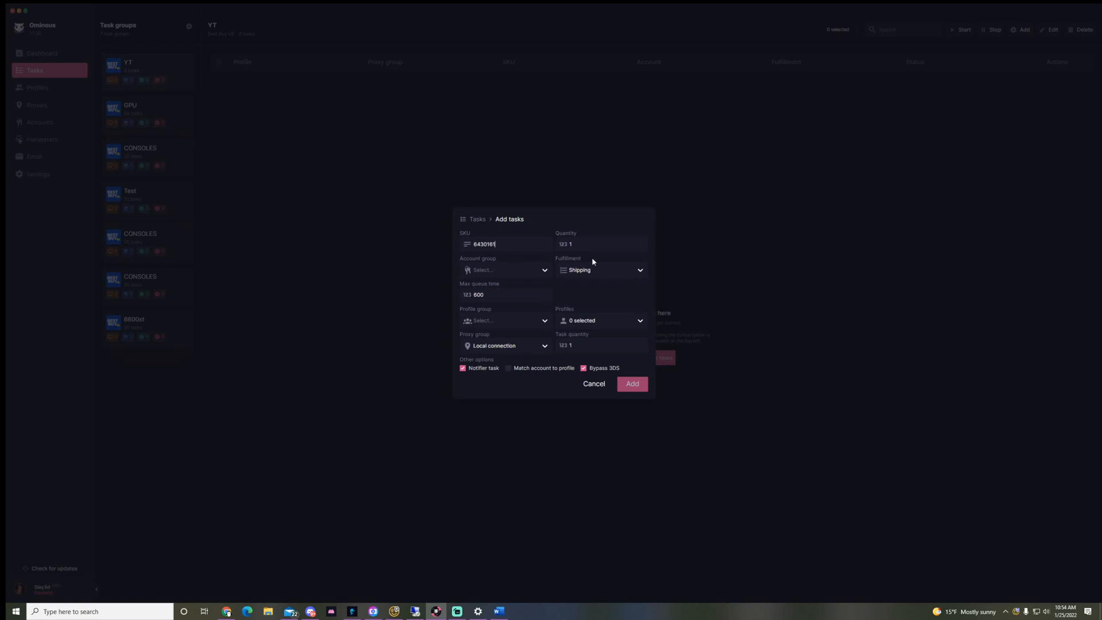
Step: Set fulfillment to Pickup, account group to YT BB, and profile group to SLASH
left_click(601, 270)
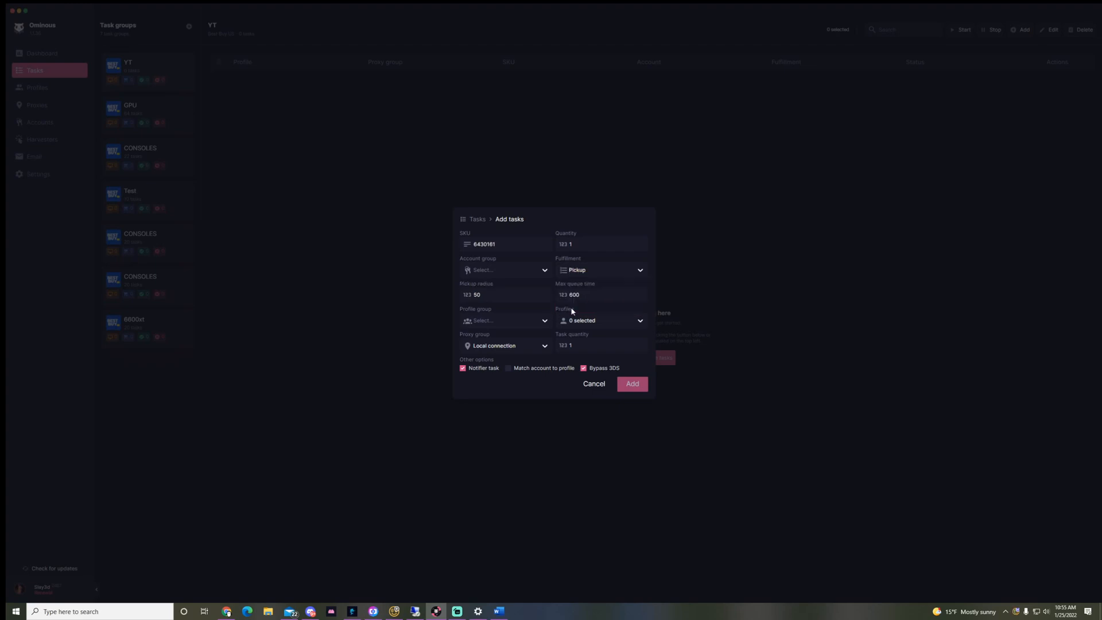
left_click(504, 270)
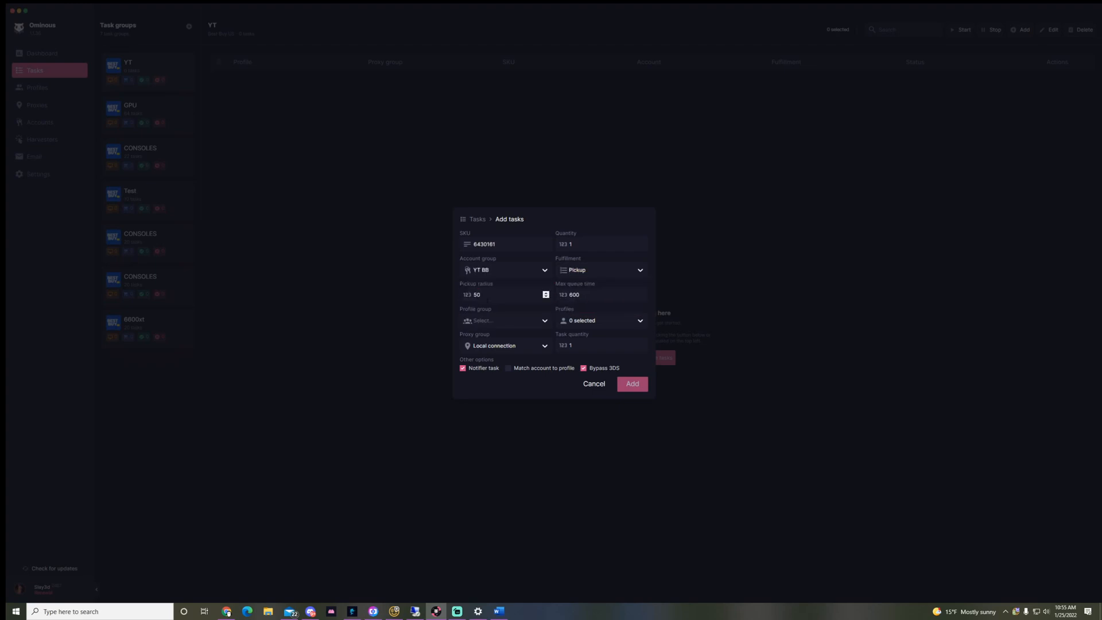
left_click(504, 269)
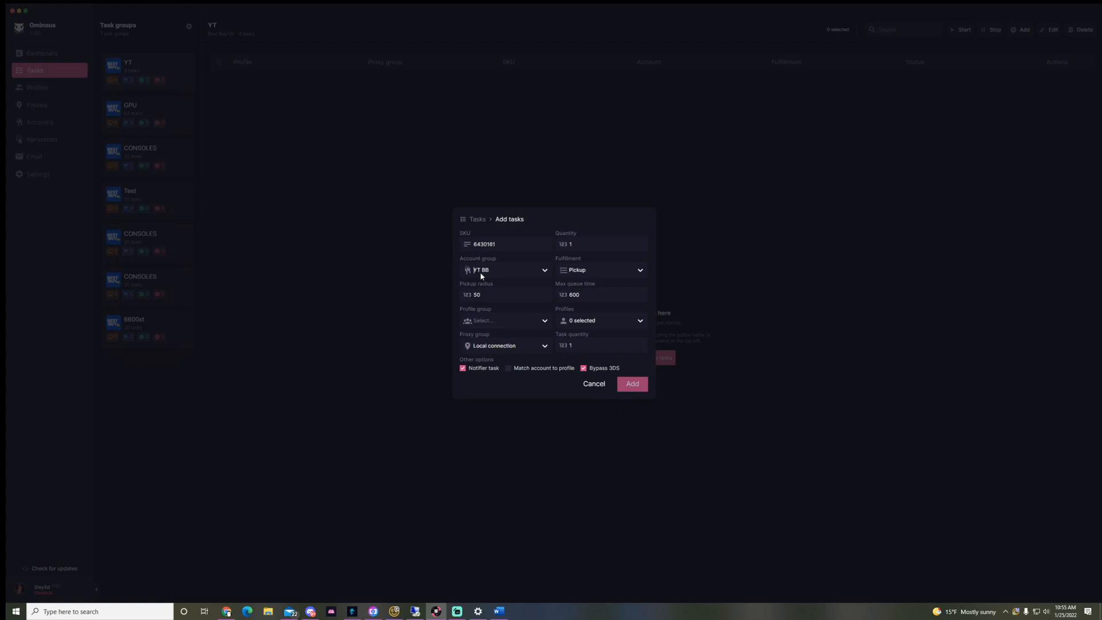
mouse_move(491, 313)
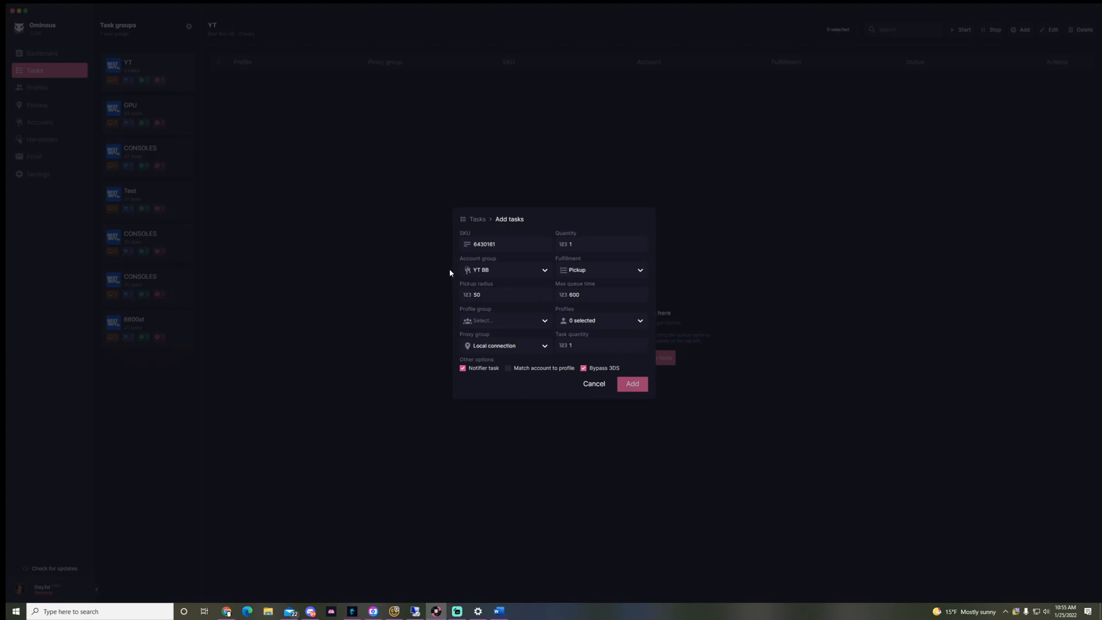
left_click(599, 320)
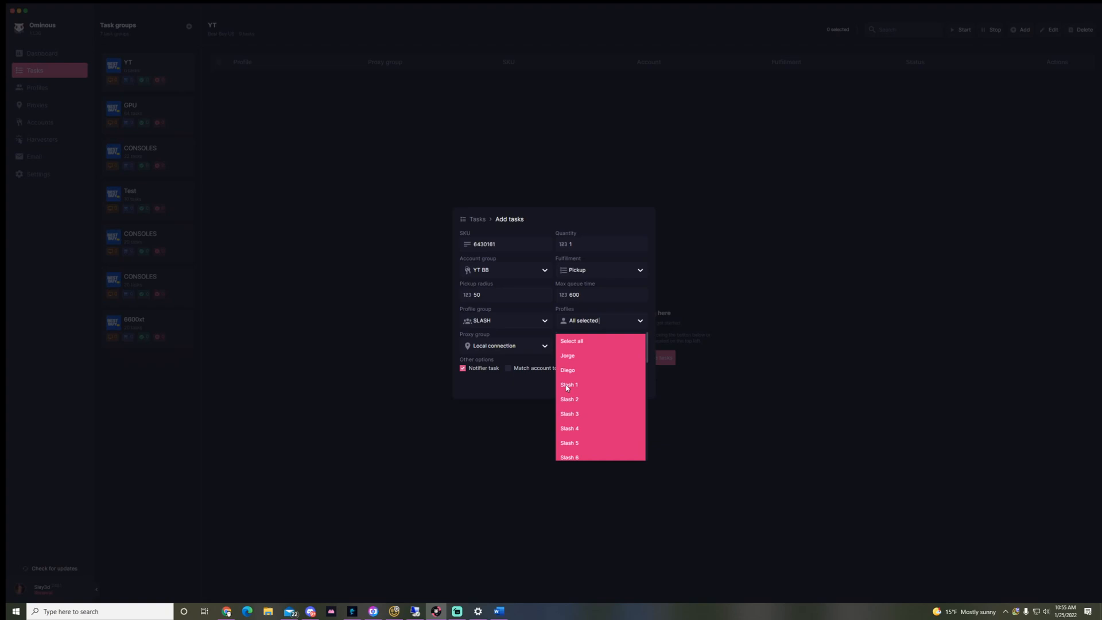
Step: Narrow Profiles to Slash 1 only and choose the OXYLABS proxy group
left_click(572, 341)
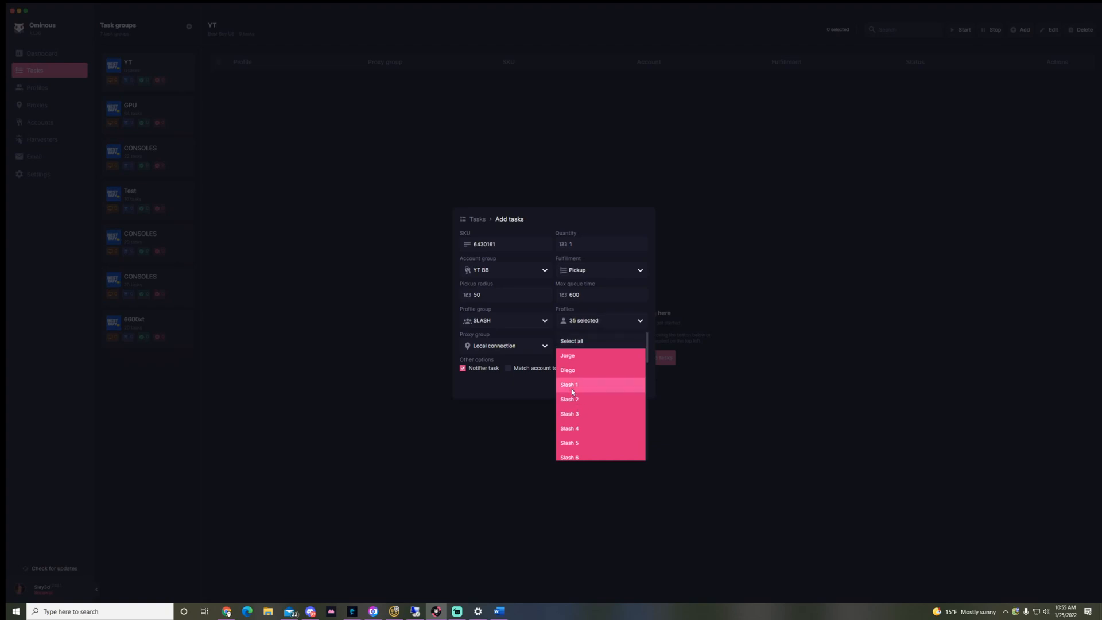
left_click(572, 341)
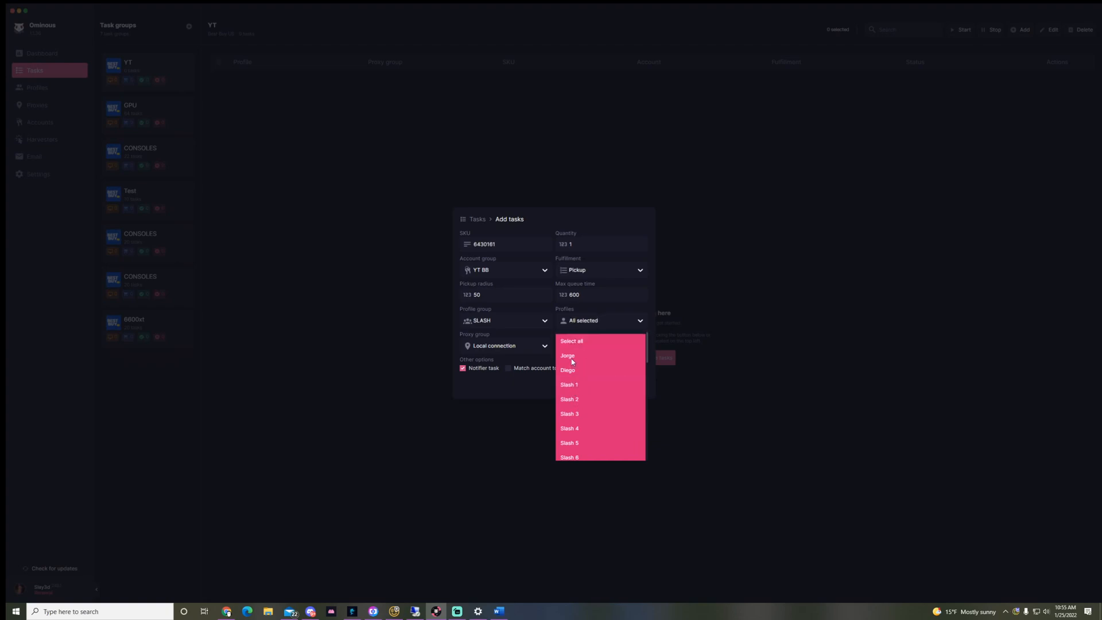
left_click(569, 384)
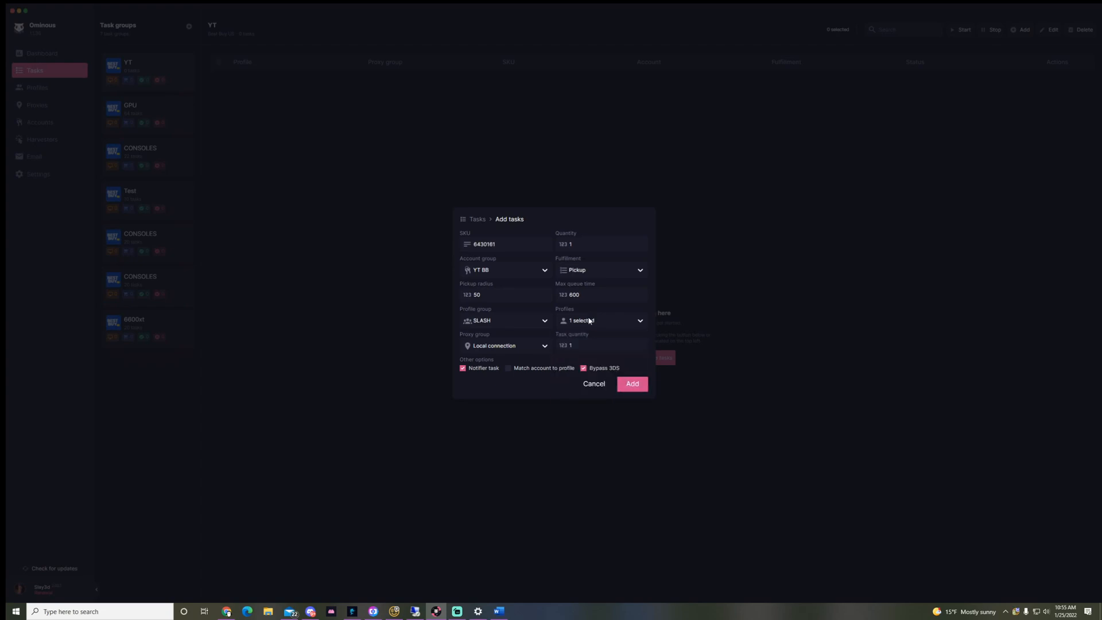
left_click(504, 345)
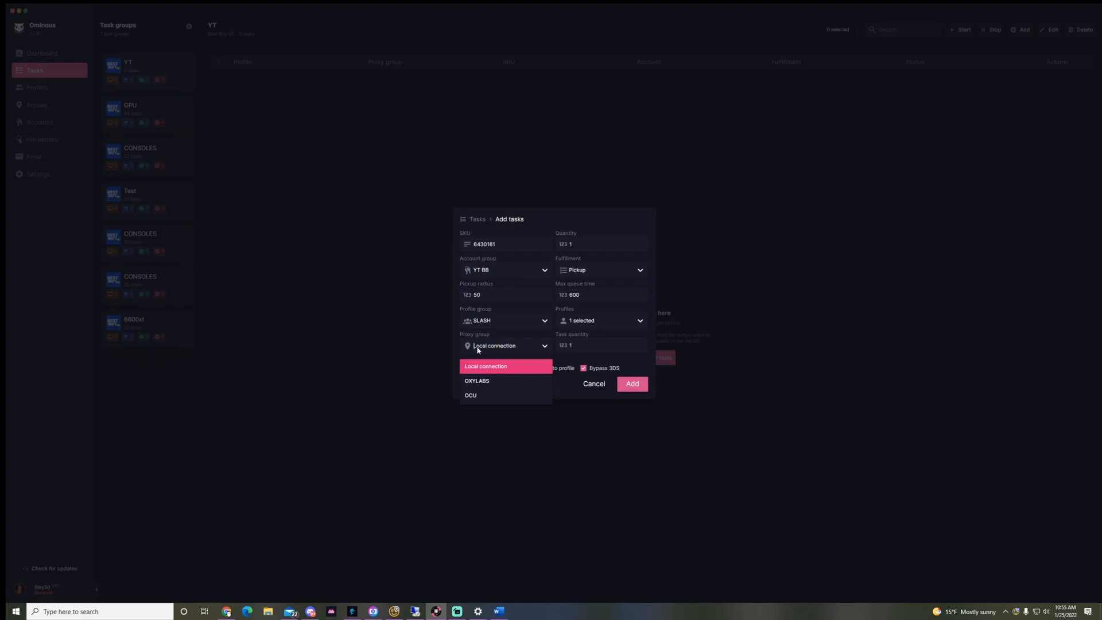
mouse_move(494, 381)
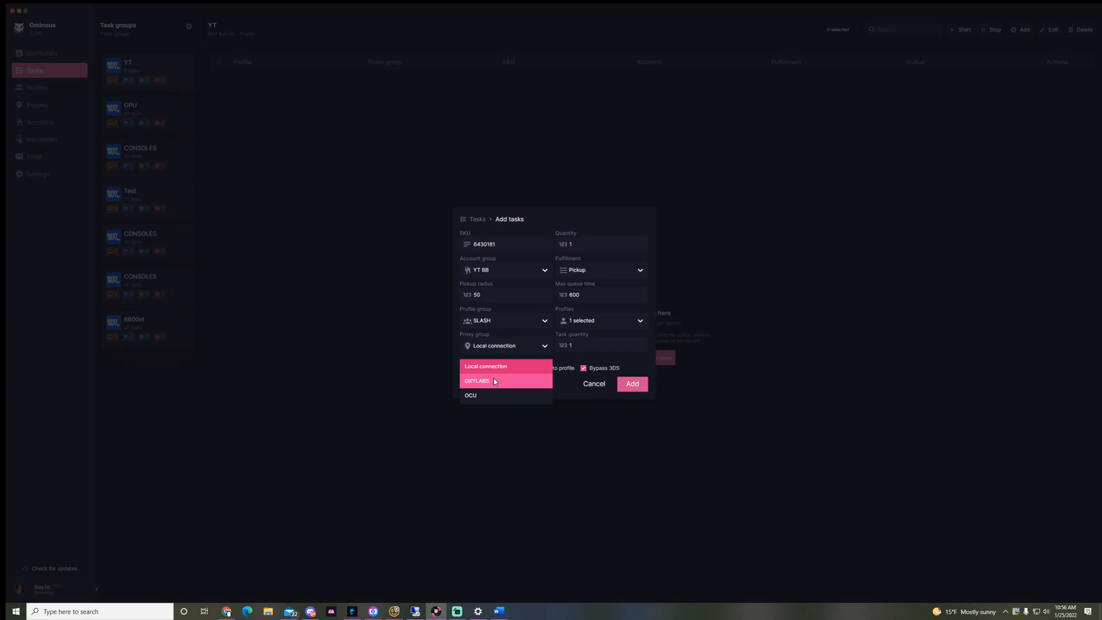
left_click(477, 380)
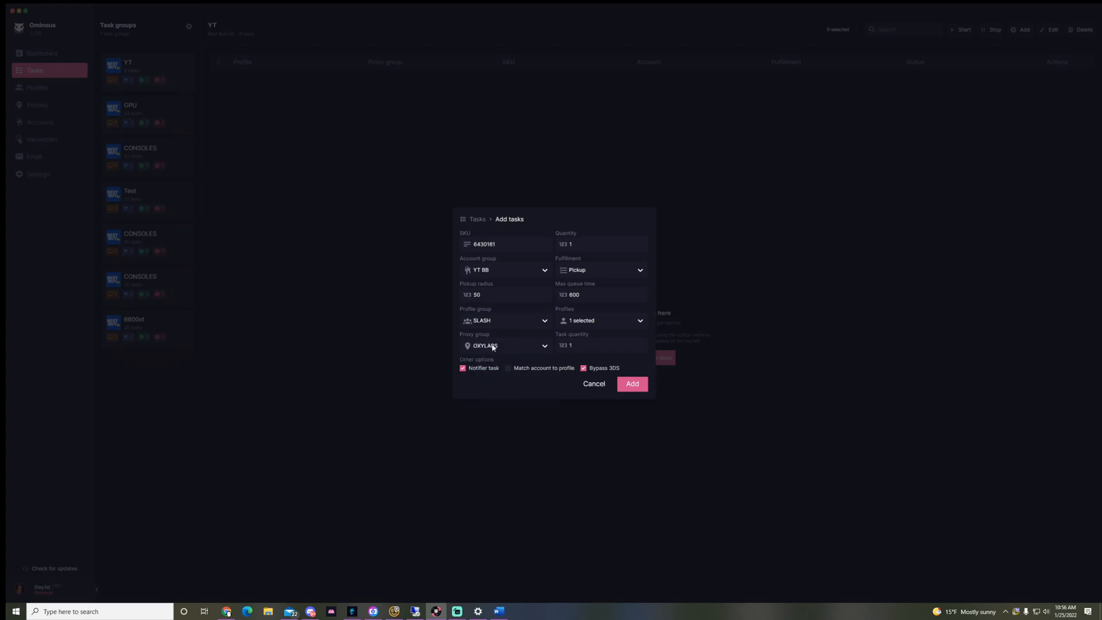
mouse_move(459, 357)
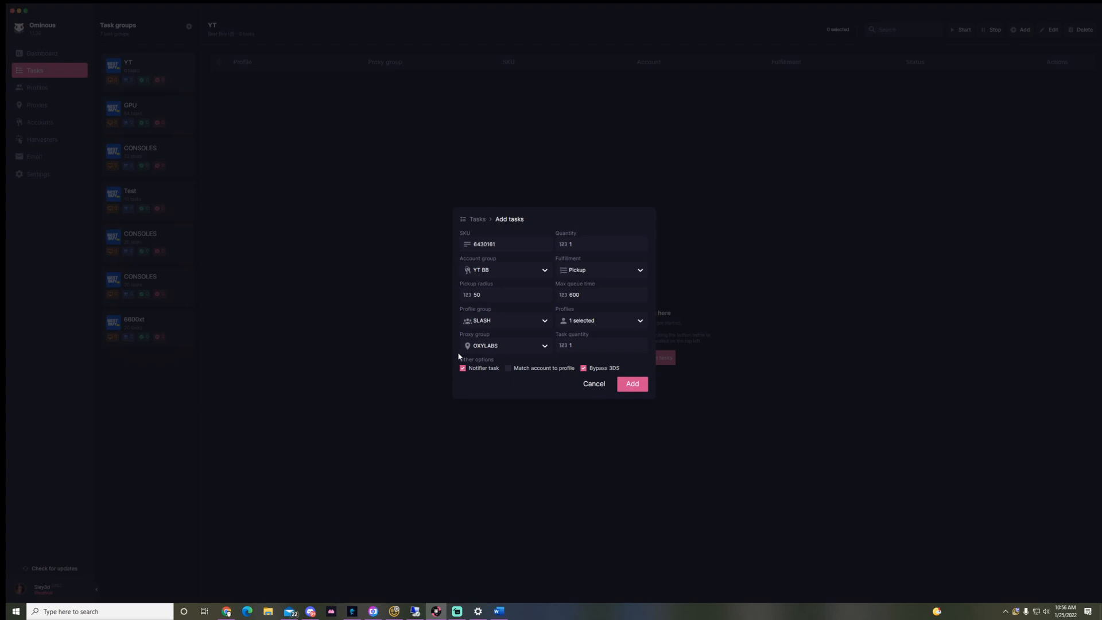
mouse_move(538, 399)
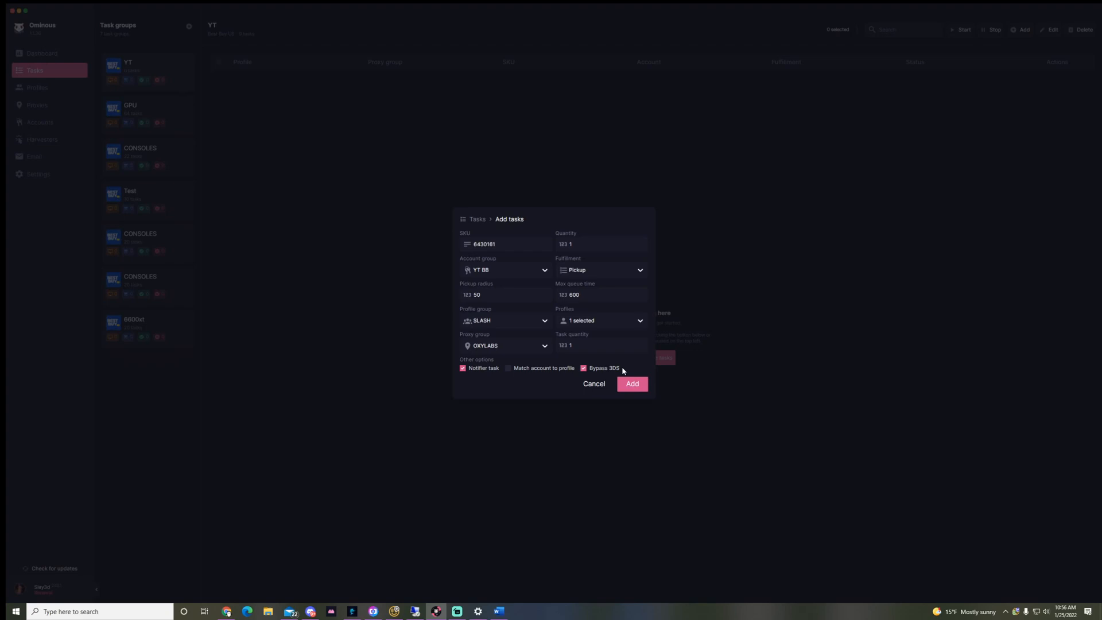
Step: Add the SKU 6430161 pickup task to the YT task group
left_click(632, 384)
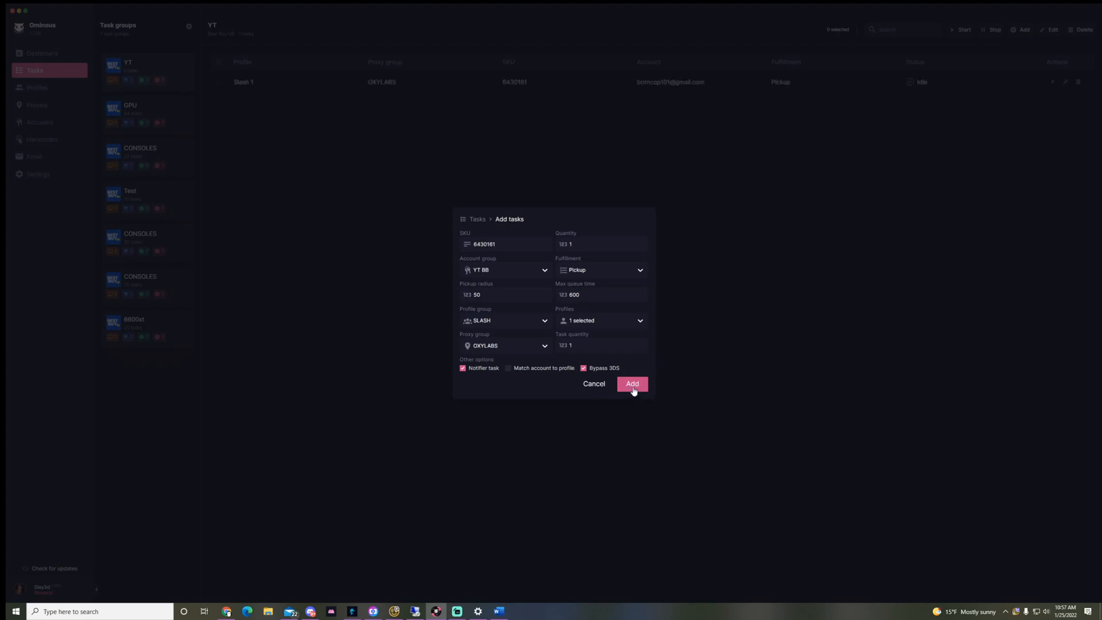
left_click(630, 384)
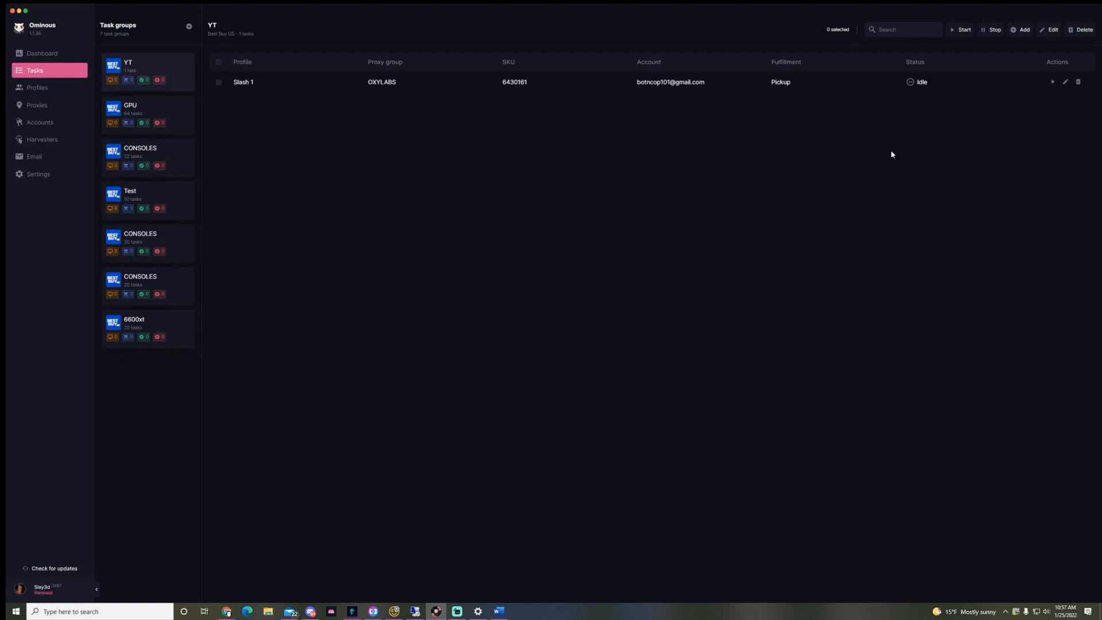
mouse_move(431, 152)
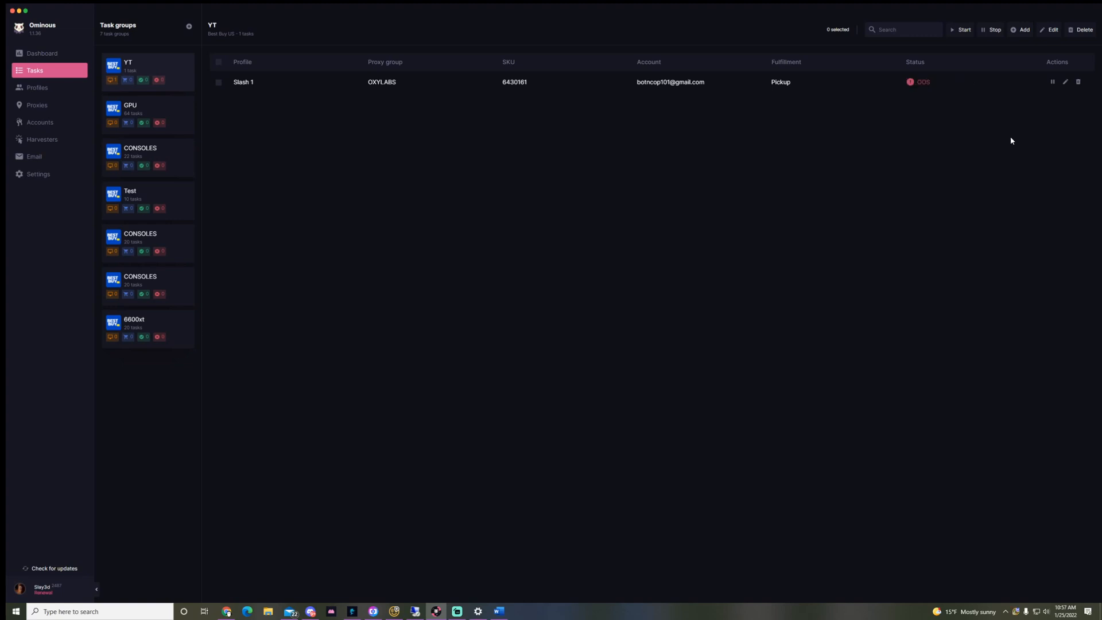
Step: Start the Slash 1 task for SKU 6430161 so it shows Adding to cart
left_click(962, 29)
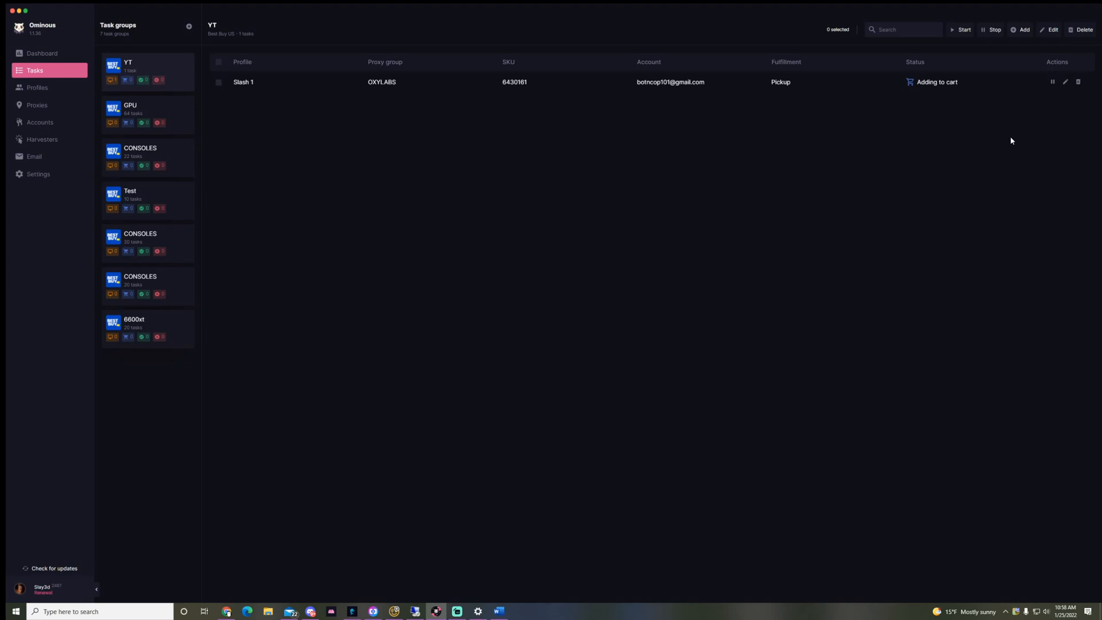
Step: Stop the running SKU 6430161 pickup task so it returns to Idle
left_click(1052, 82)
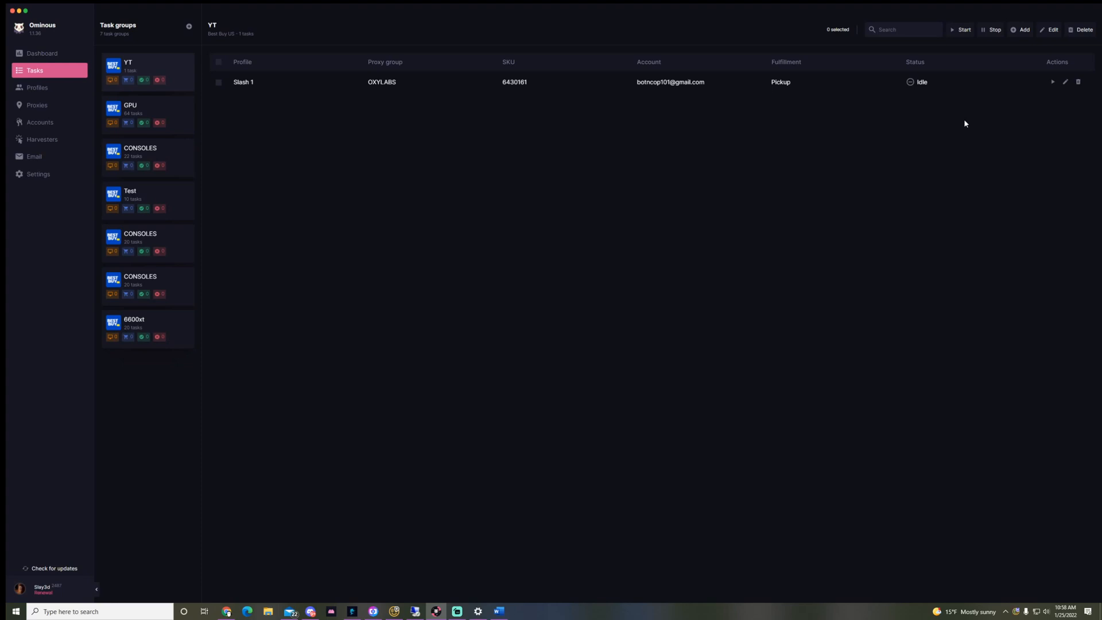
mouse_move(952, 124)
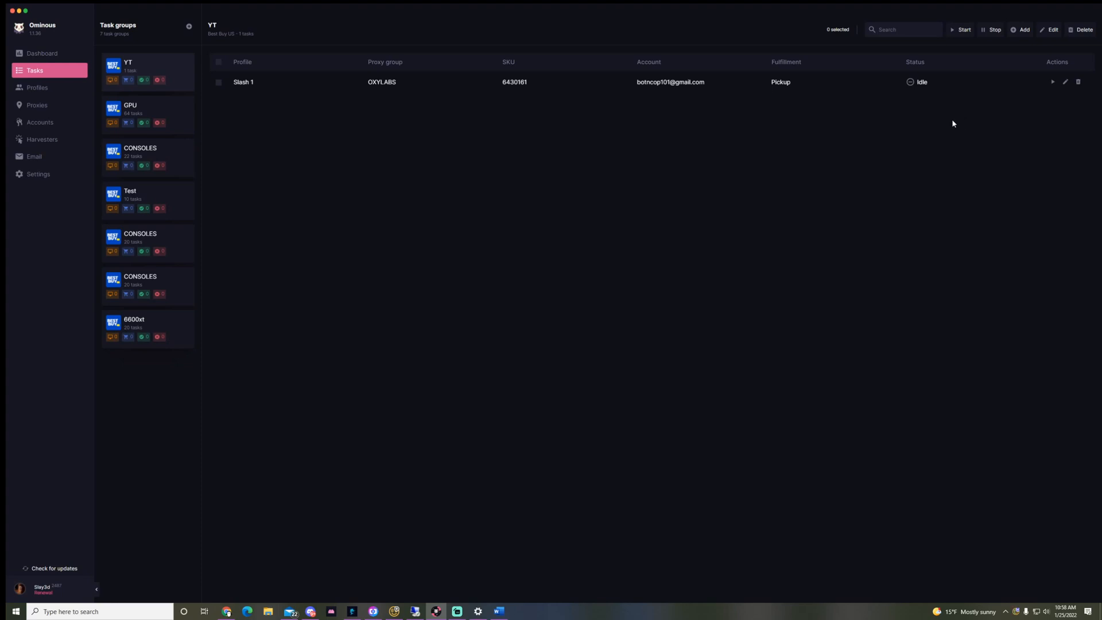